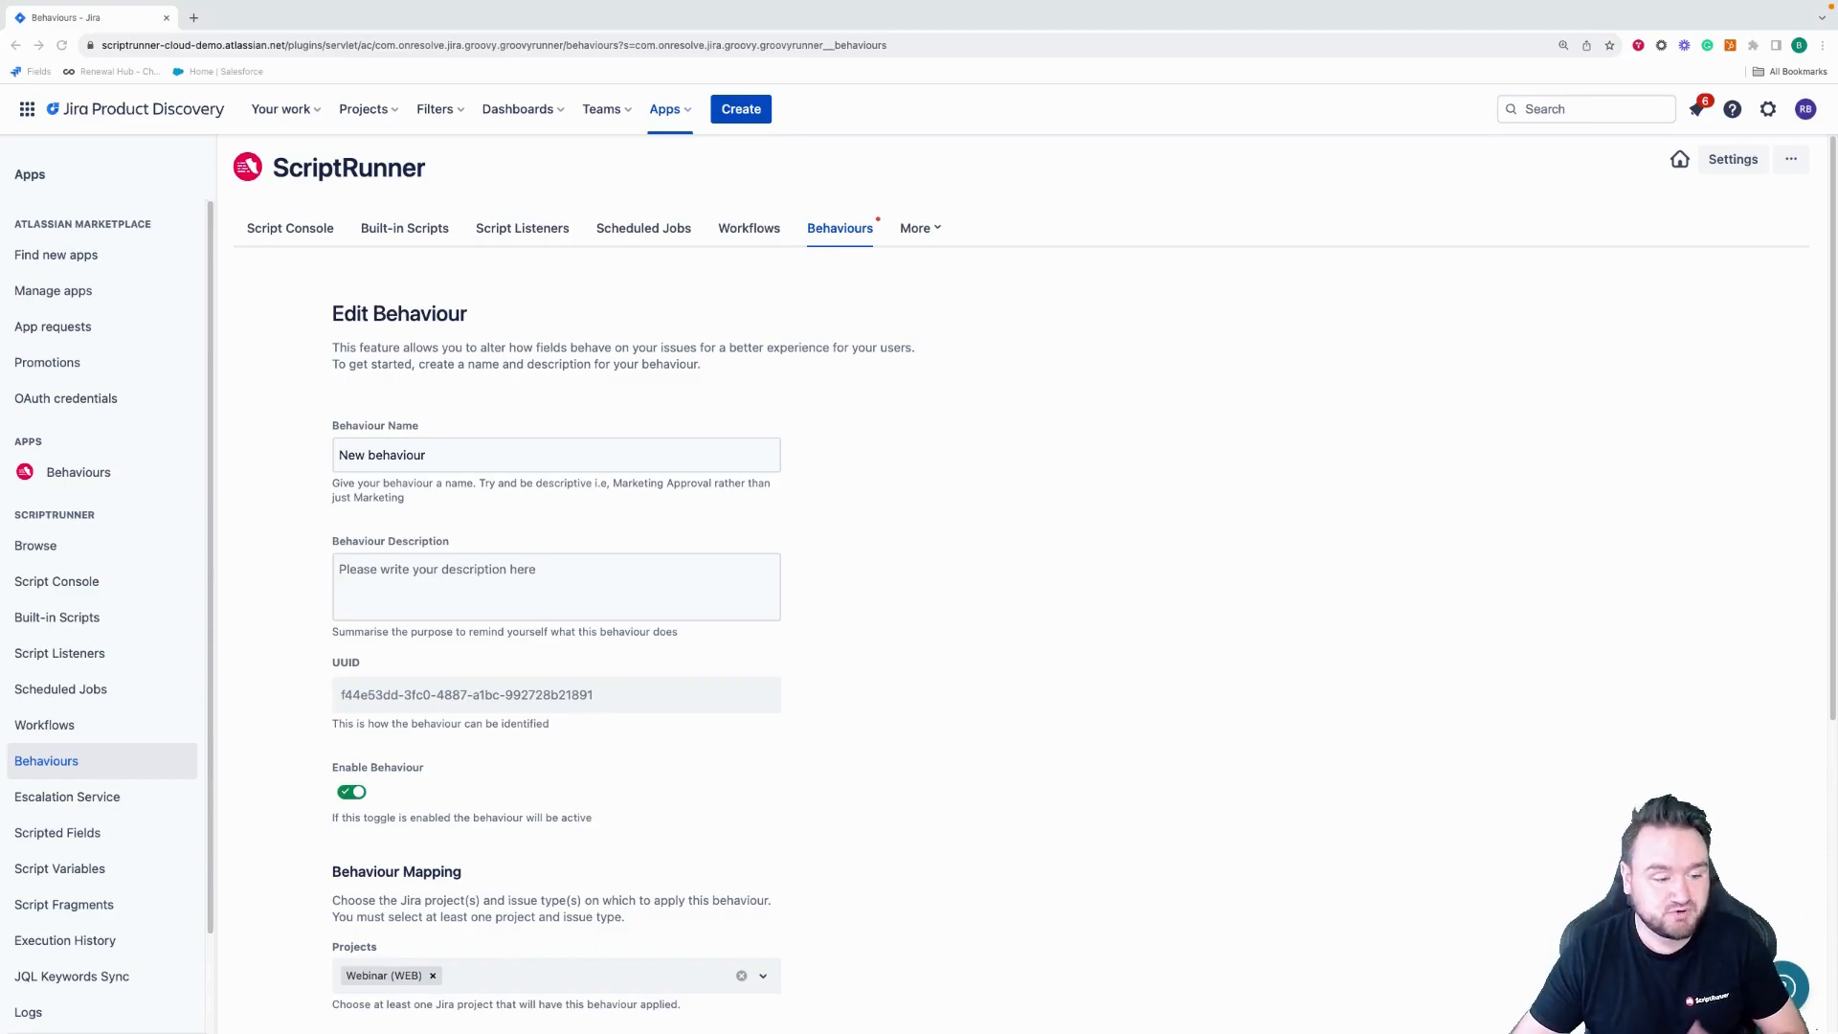
- Review the existing behaviour script in the Edit Field Script dialog and leave it unchanged
scroll("down", 3)
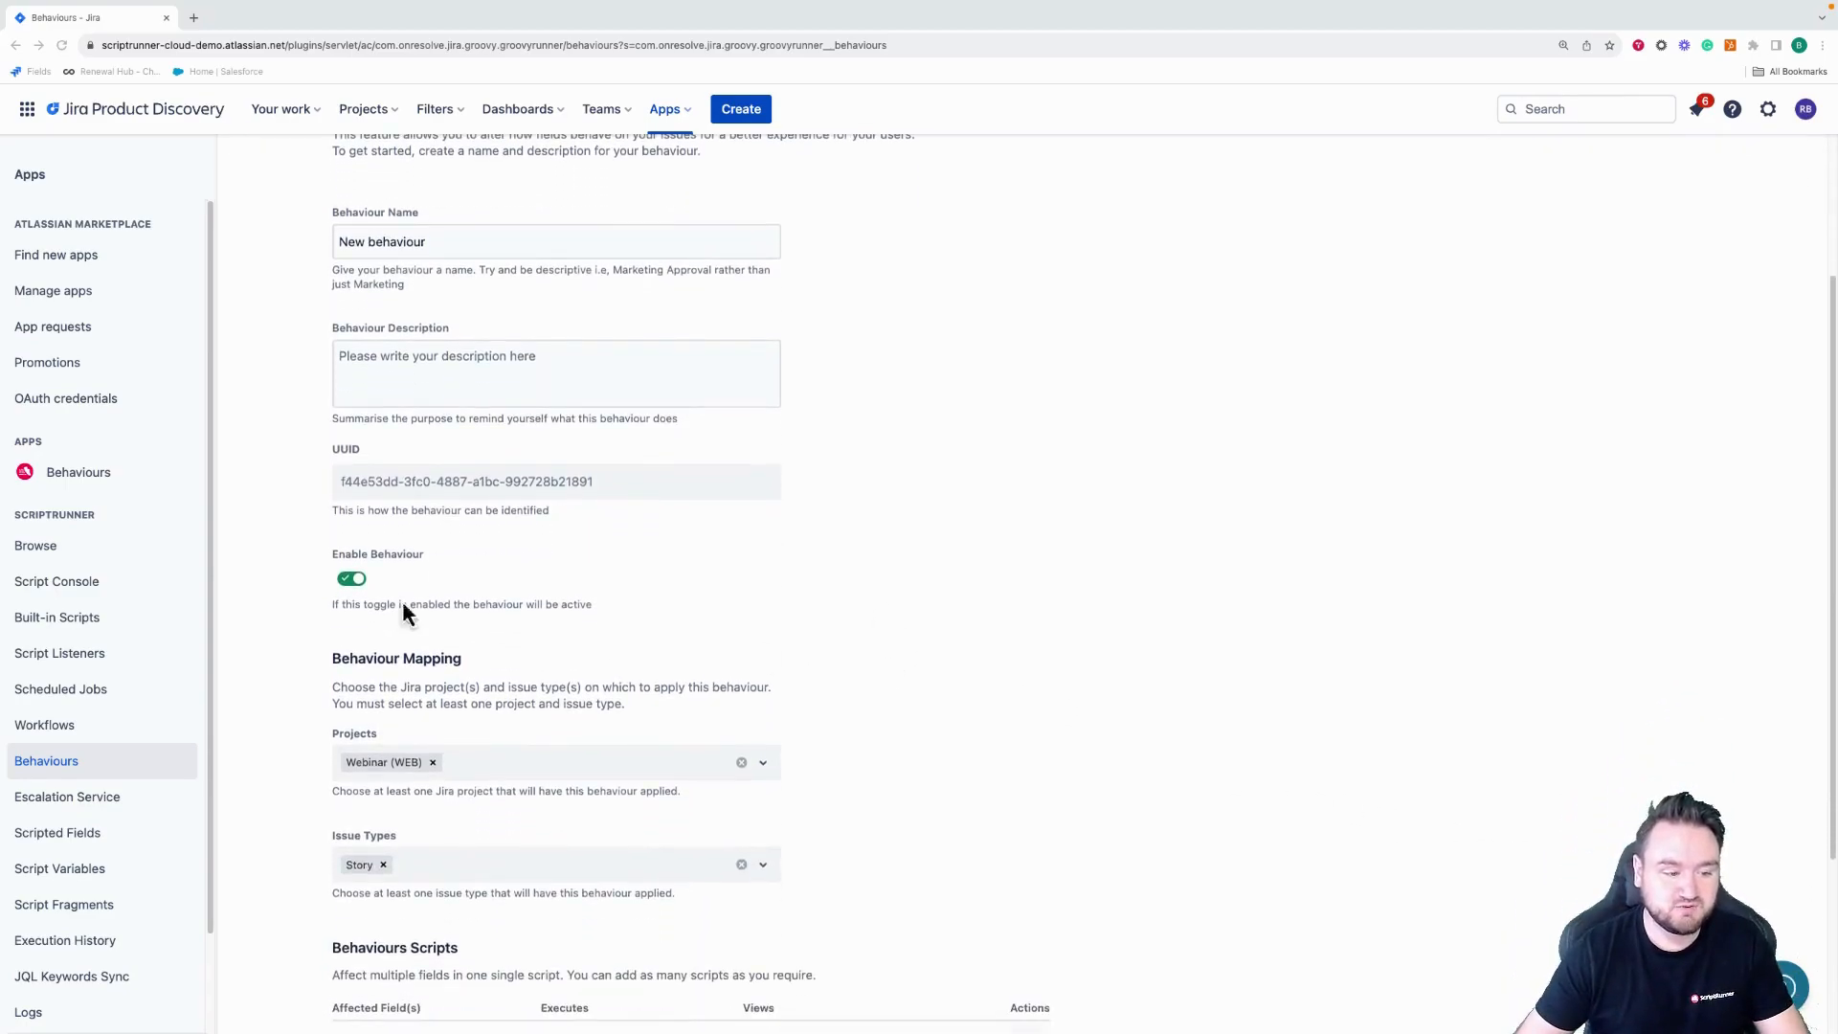
scroll("down", 3)
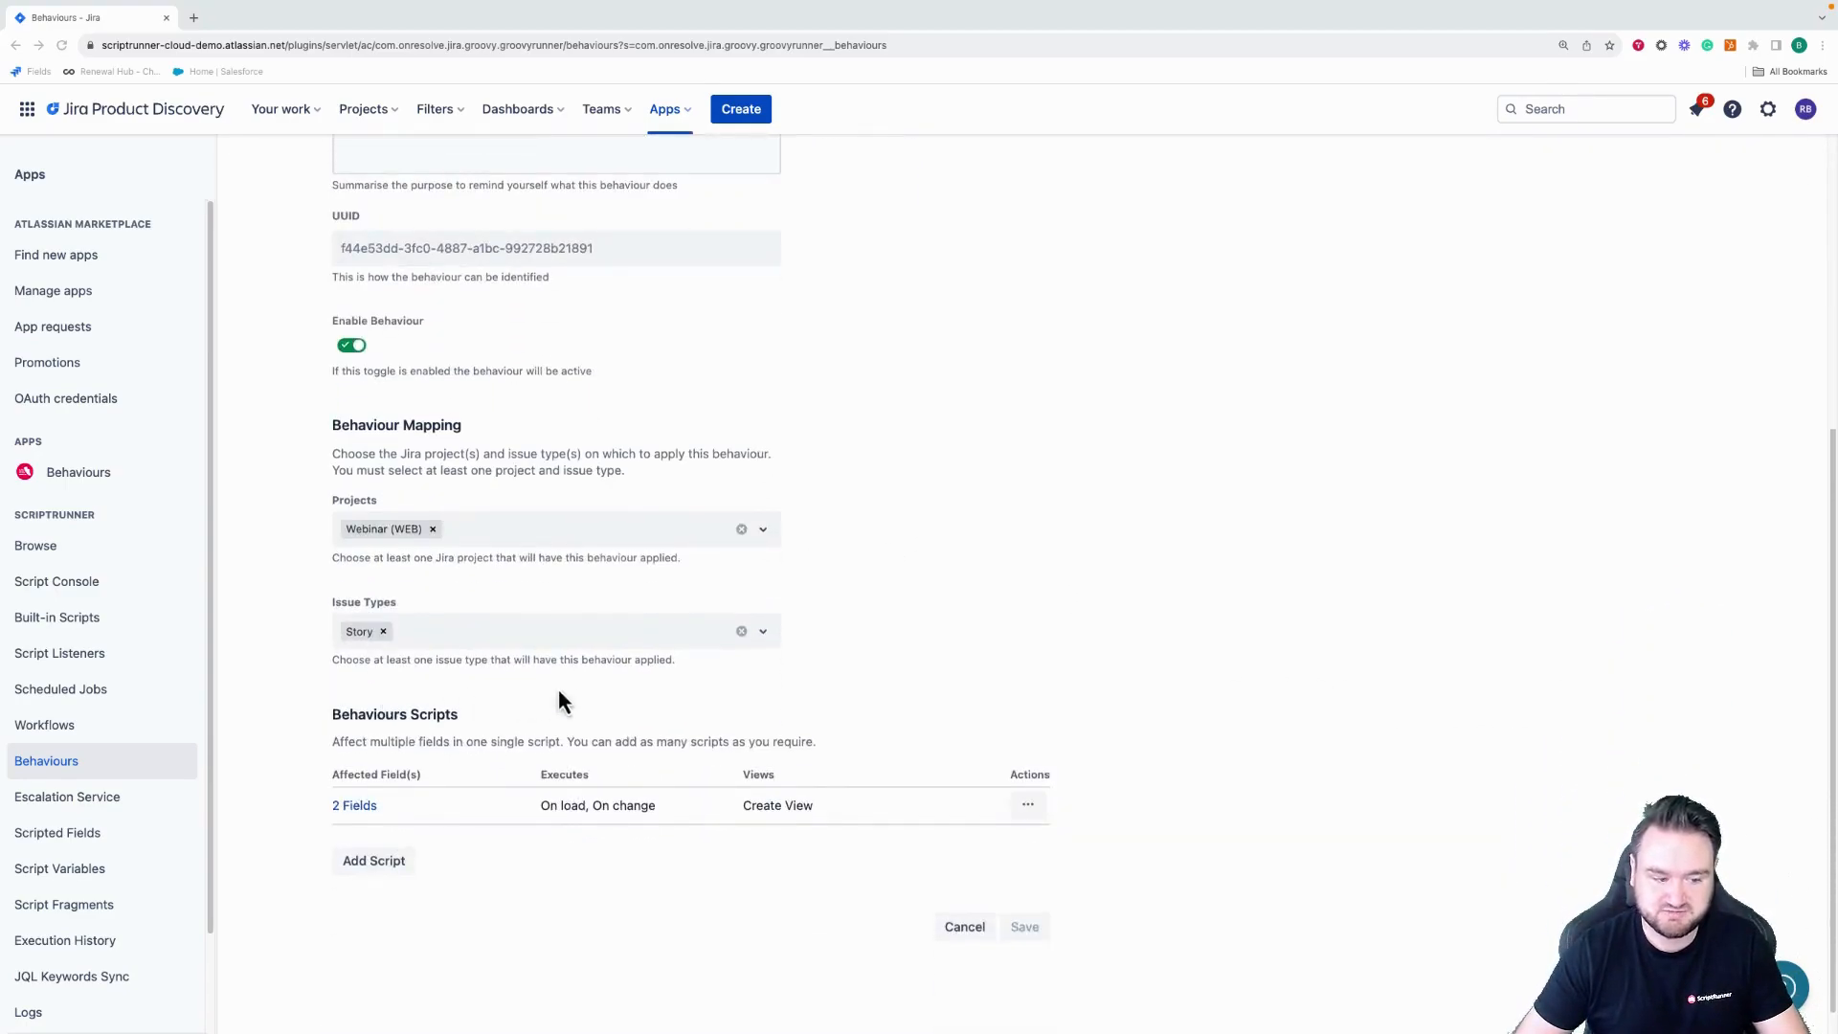
mouse_move(455, 853)
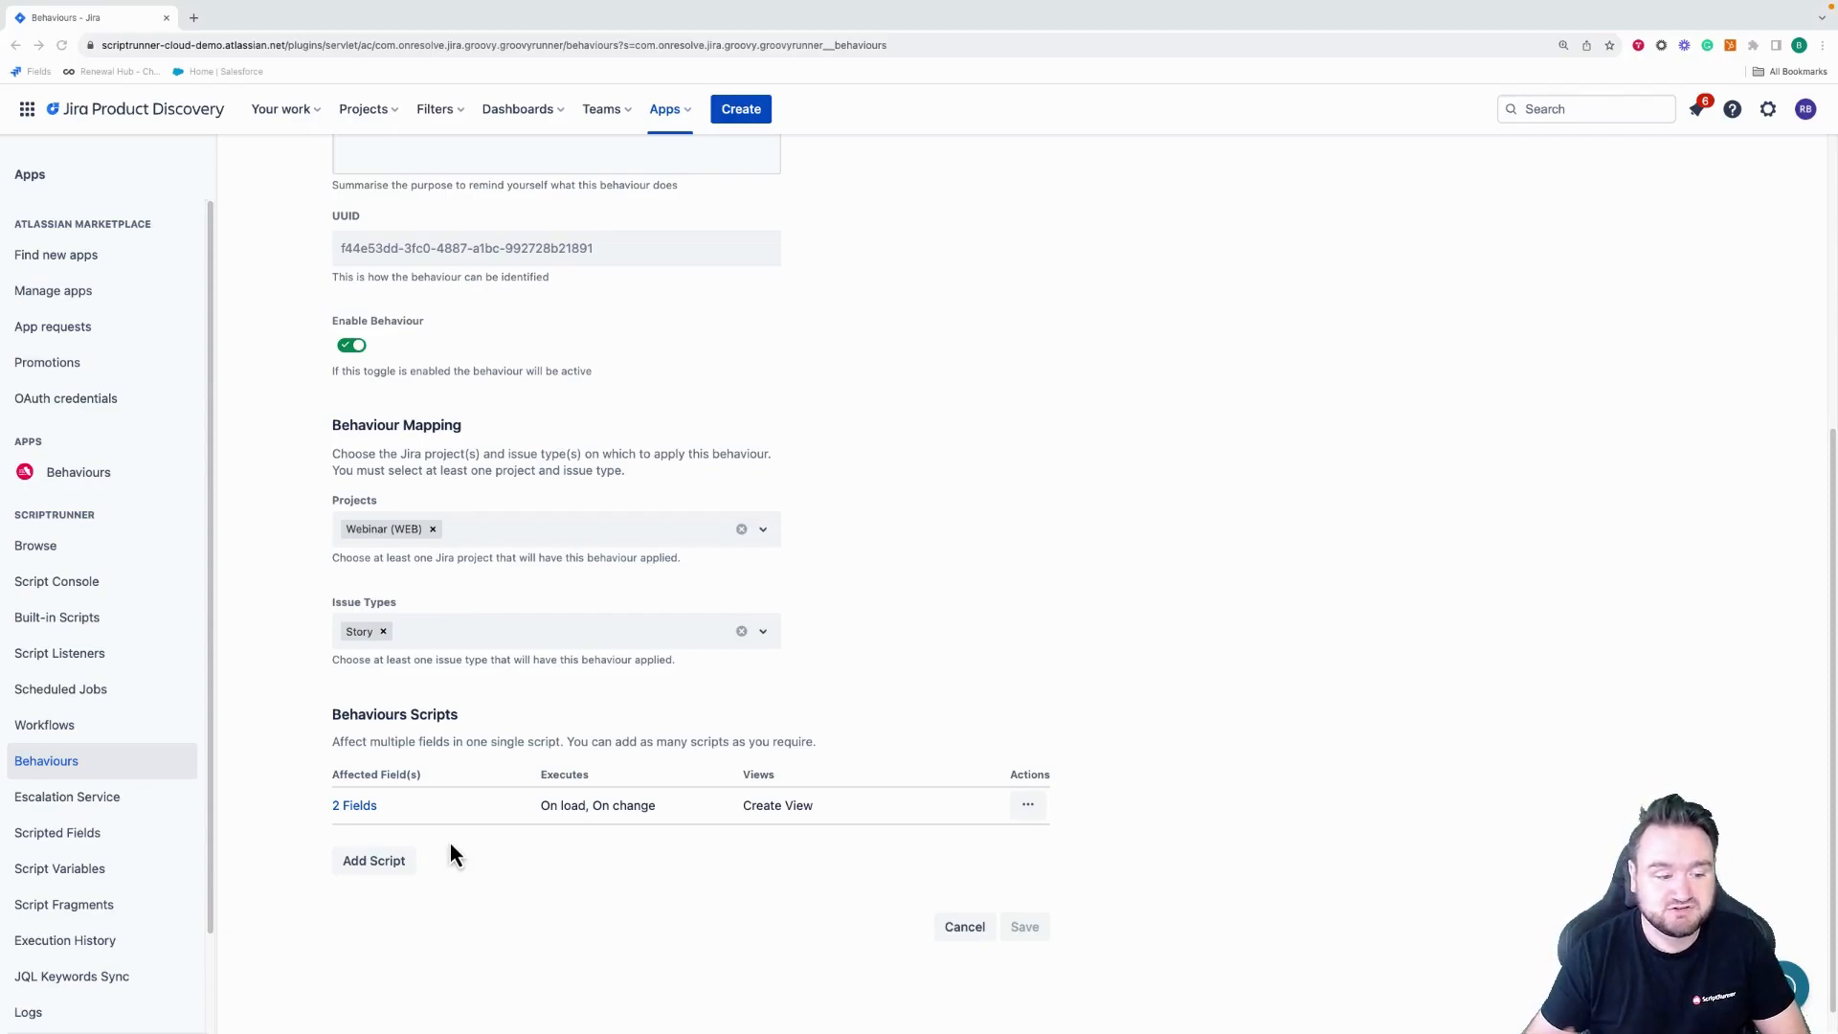
mouse_move(946, 805)
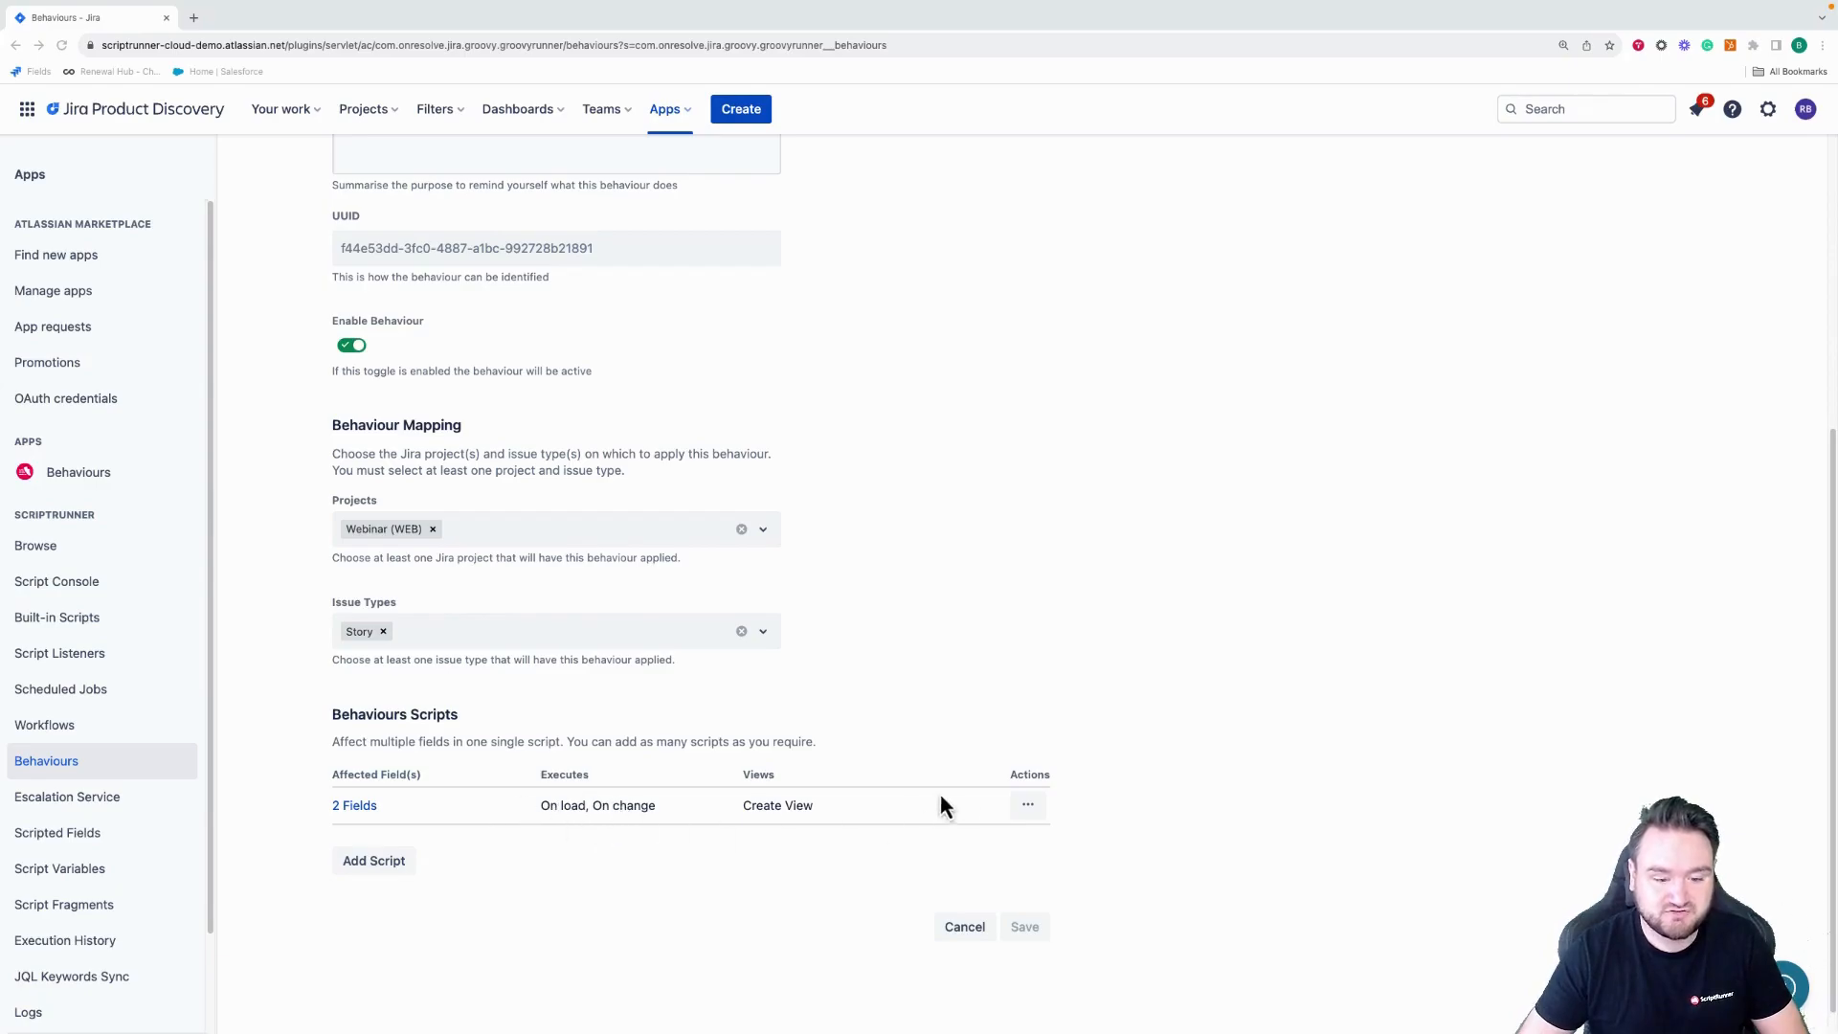
left_click(354, 805)
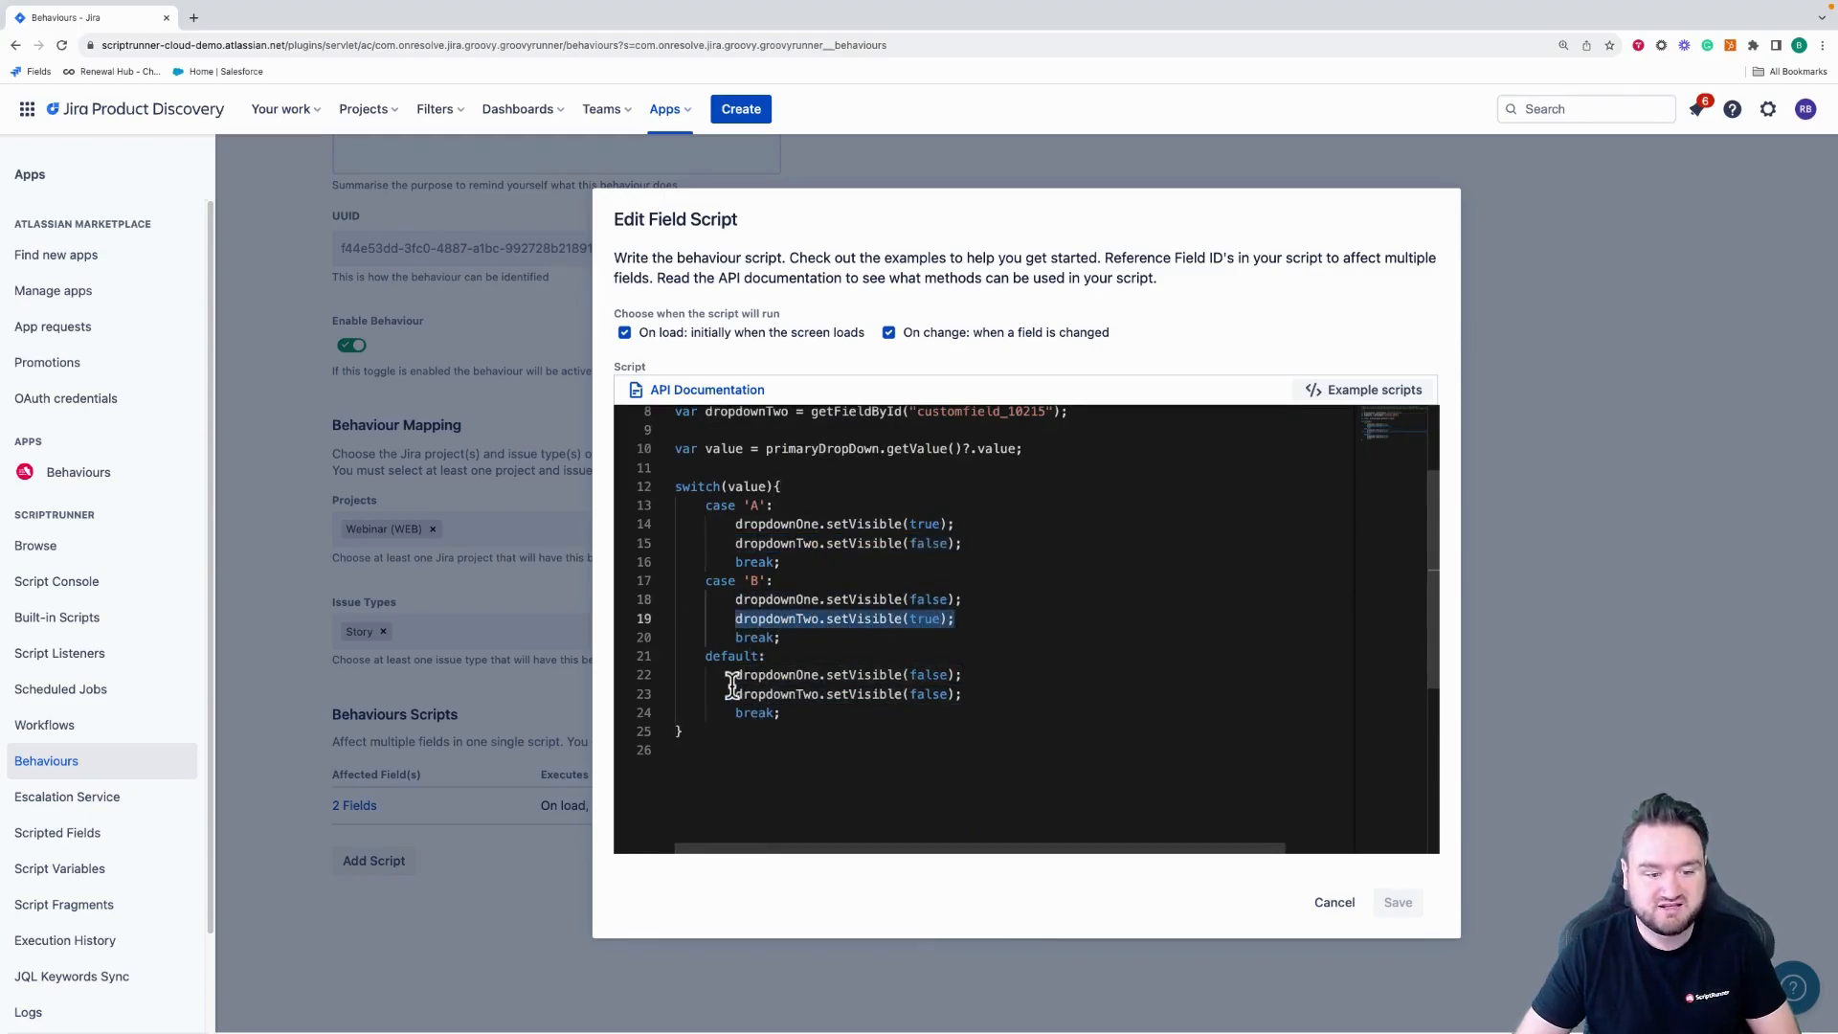
left_click_drag(733, 674, 993, 707)
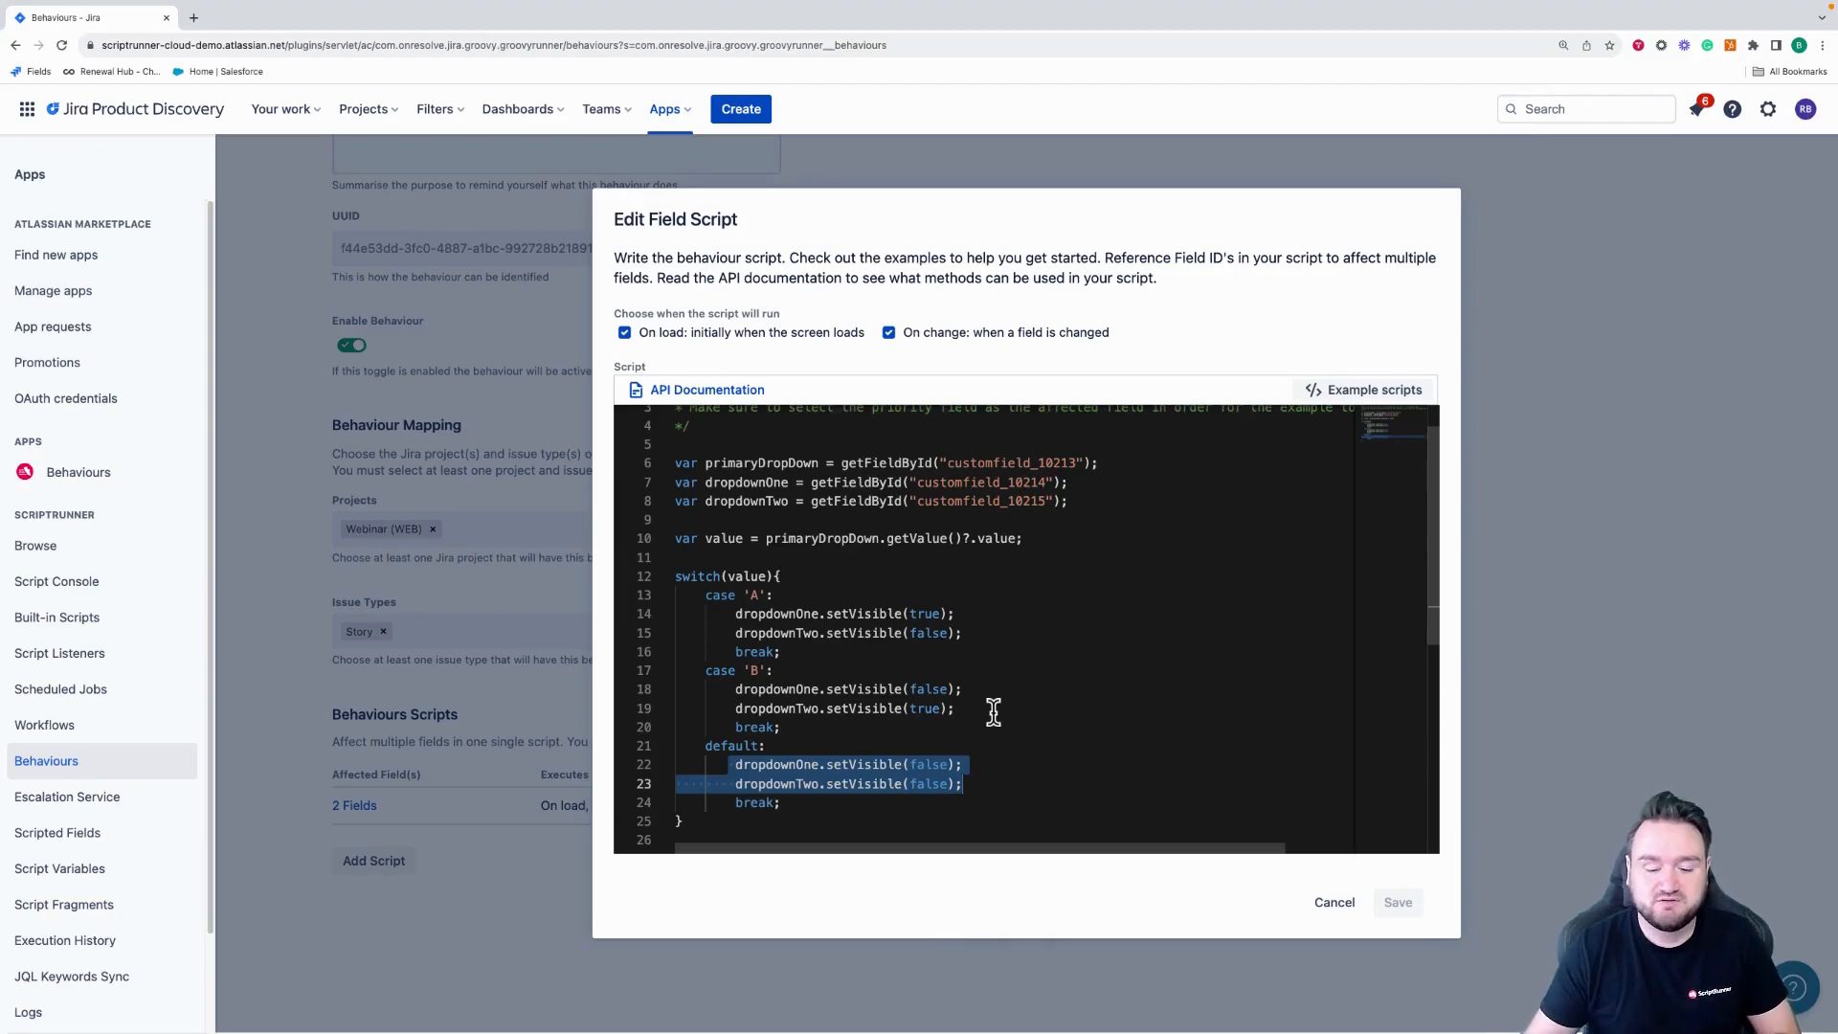
left_click(1333, 902)
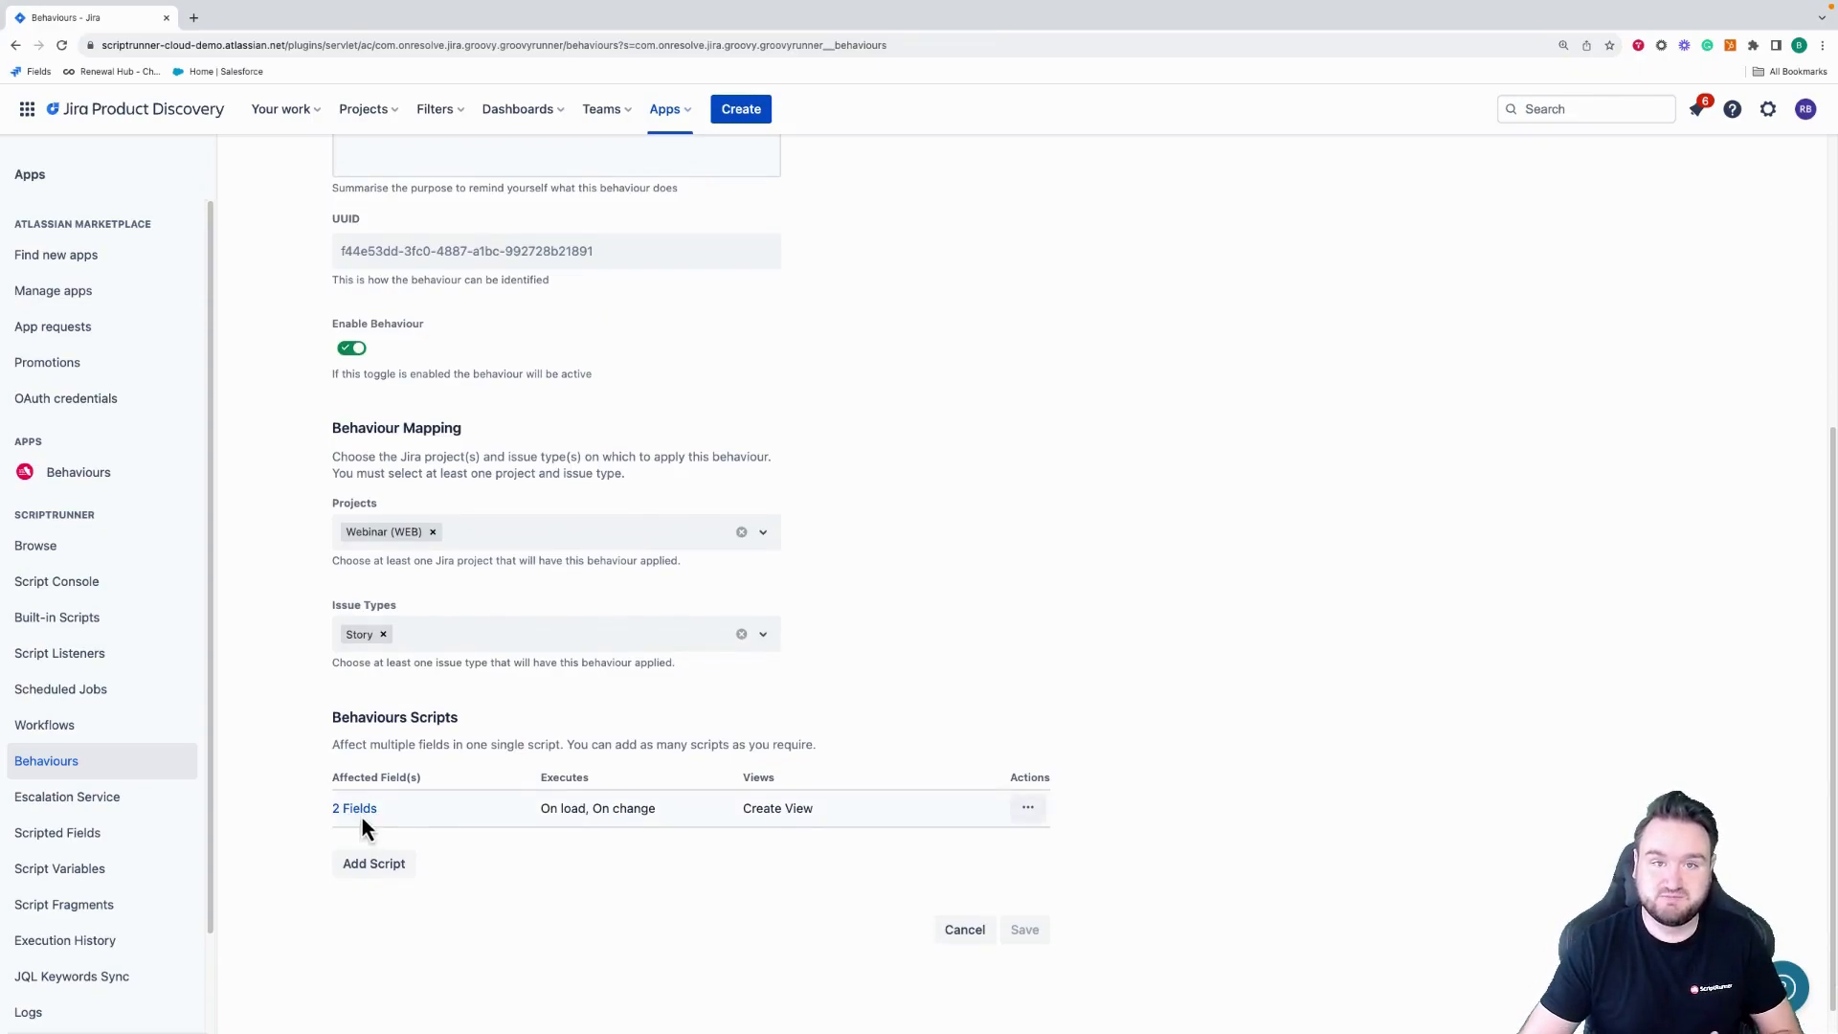
mouse_move(773, 847)
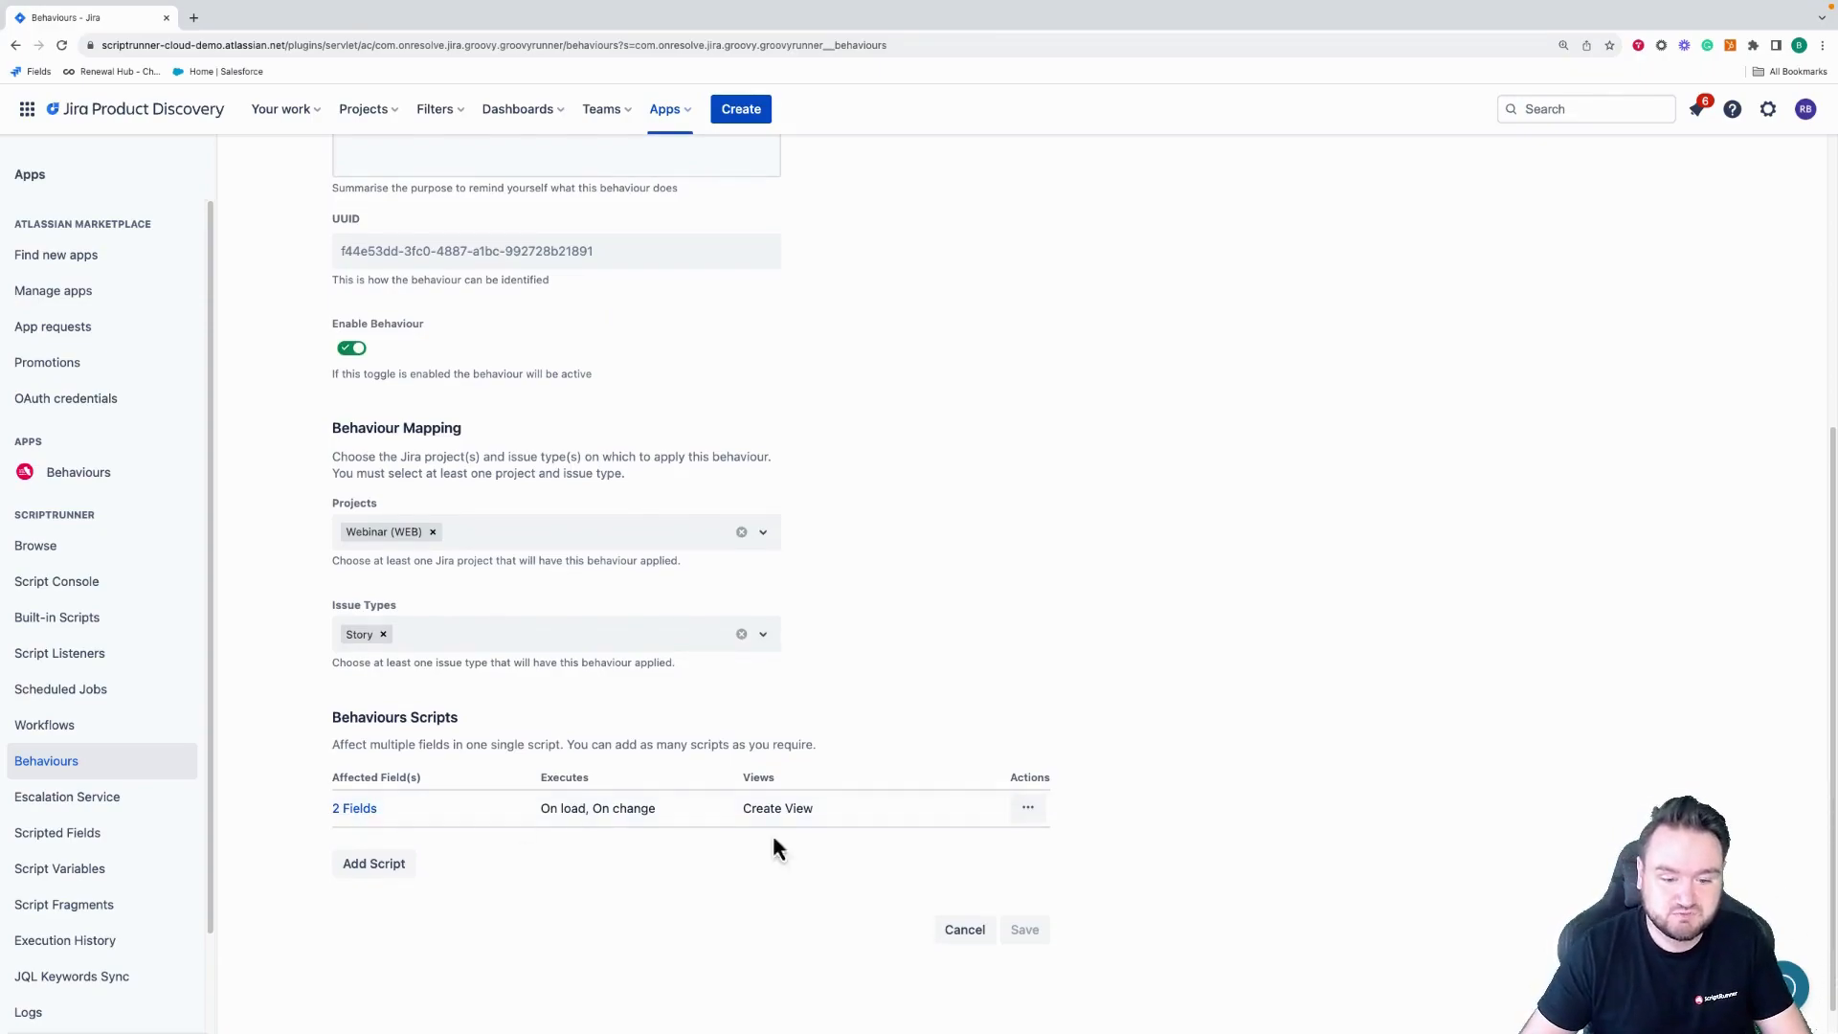
- Add getFieldById('description').setDescription('Hello World') to the script and save it
left_click(354, 808)
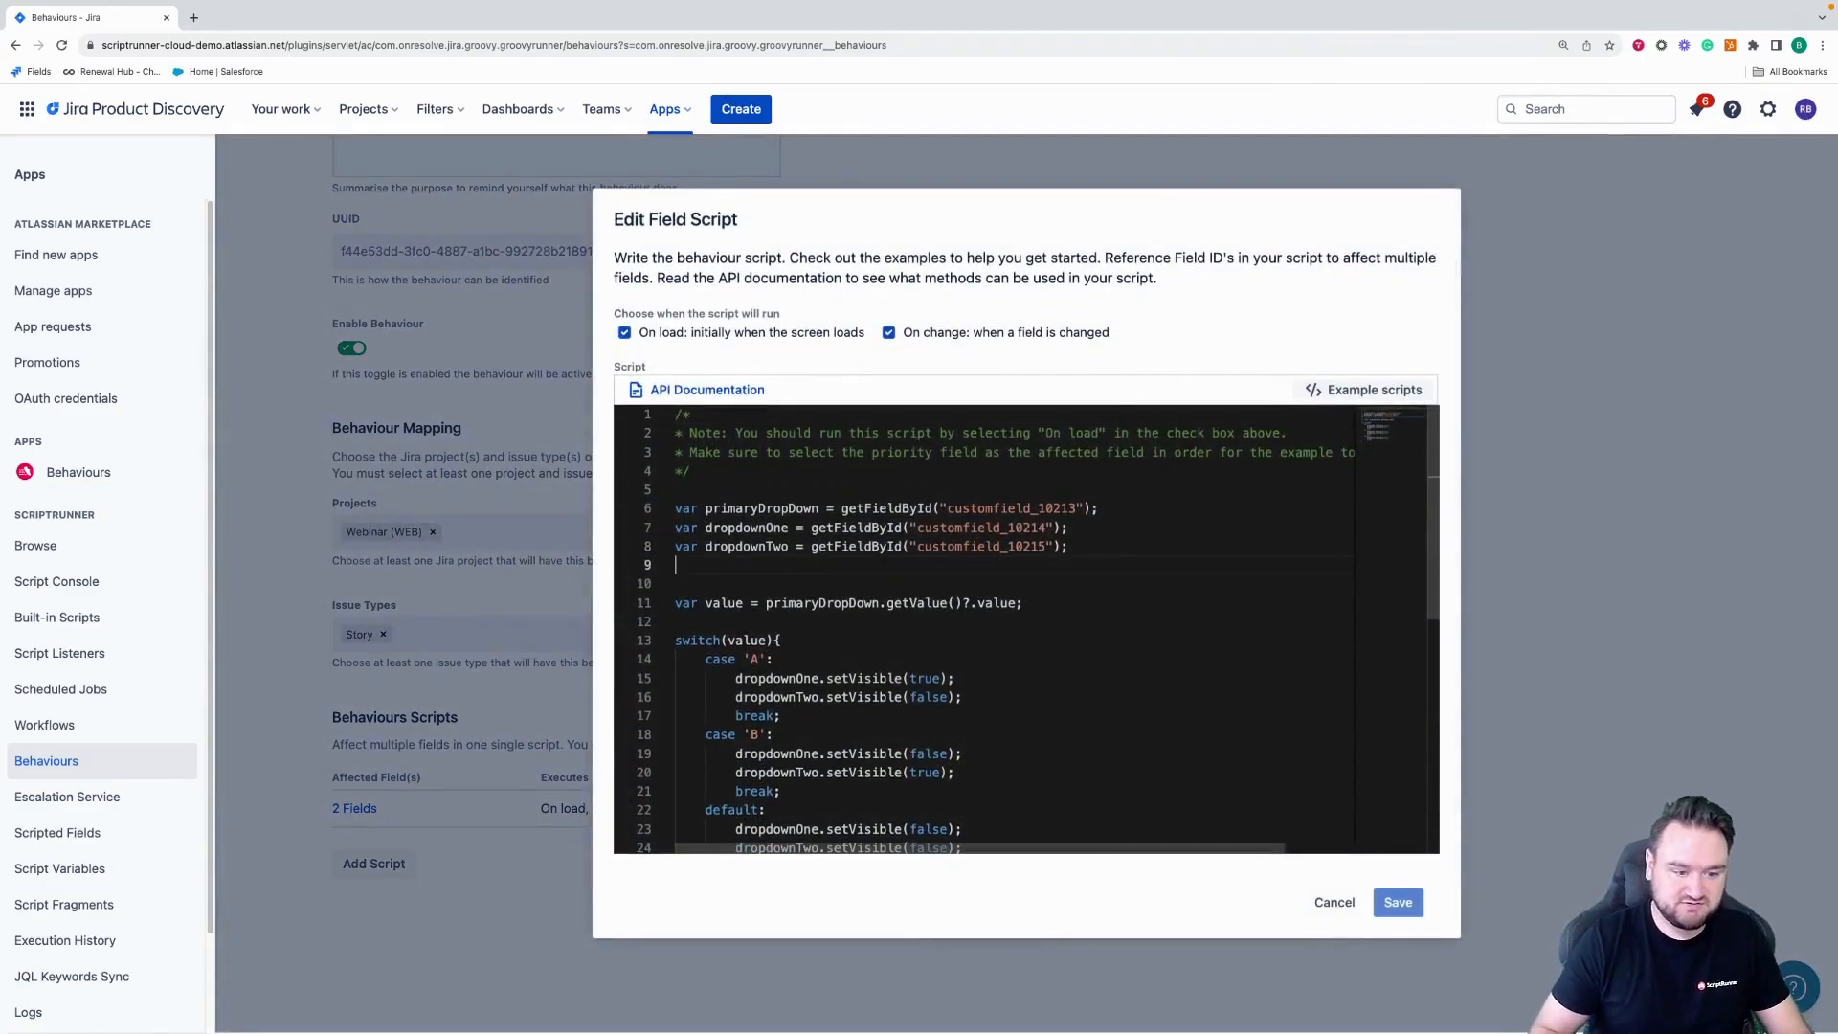
type("getChangeField")
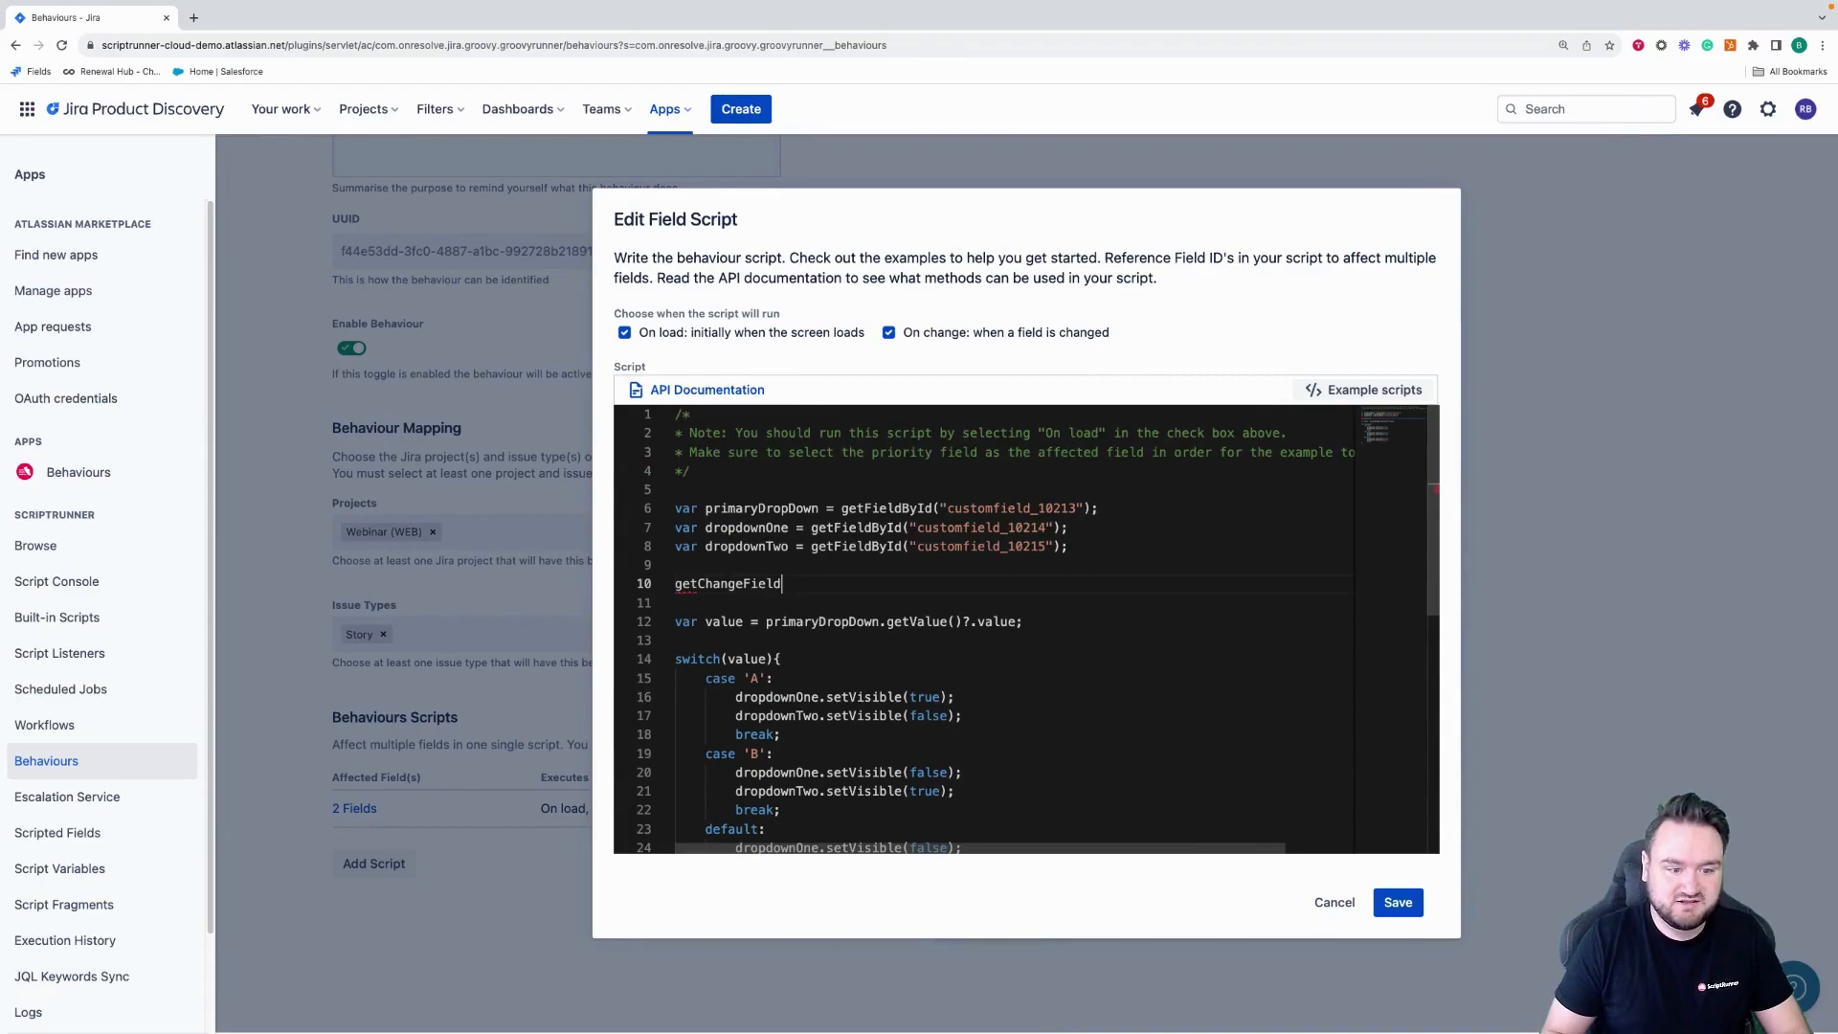
key("Backspace")
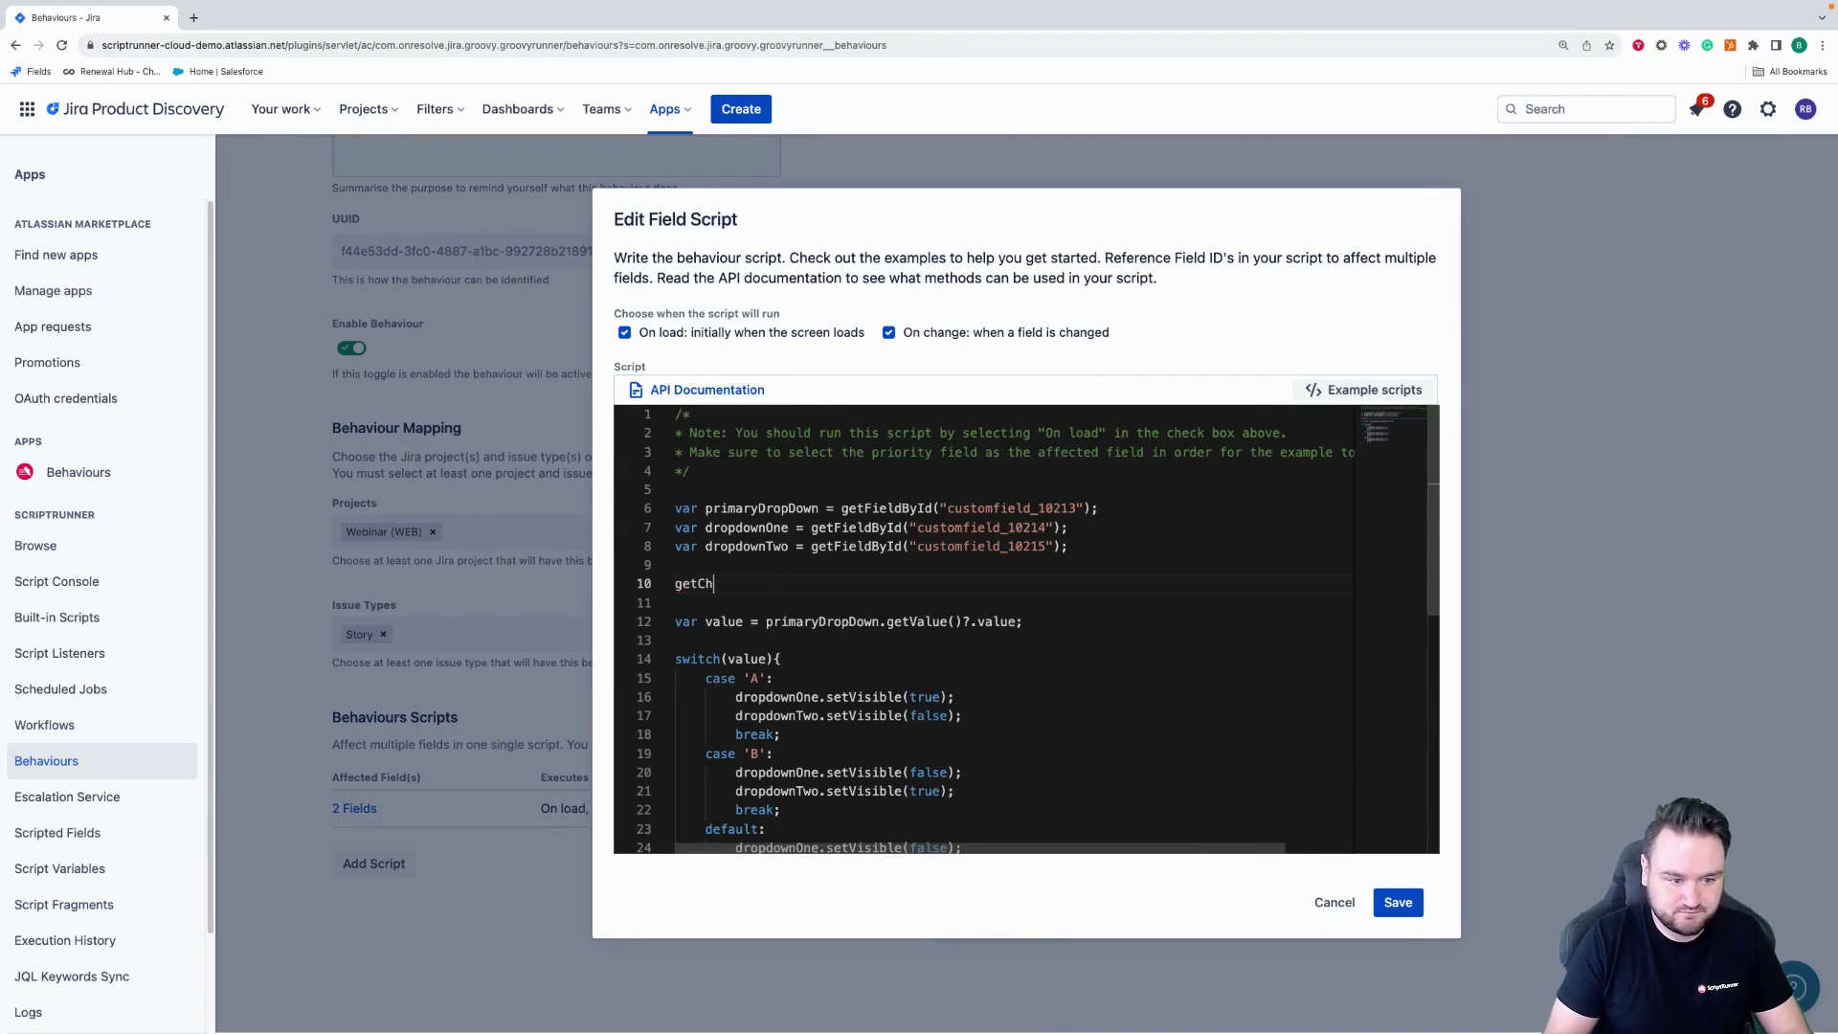
type("FieldById('description")
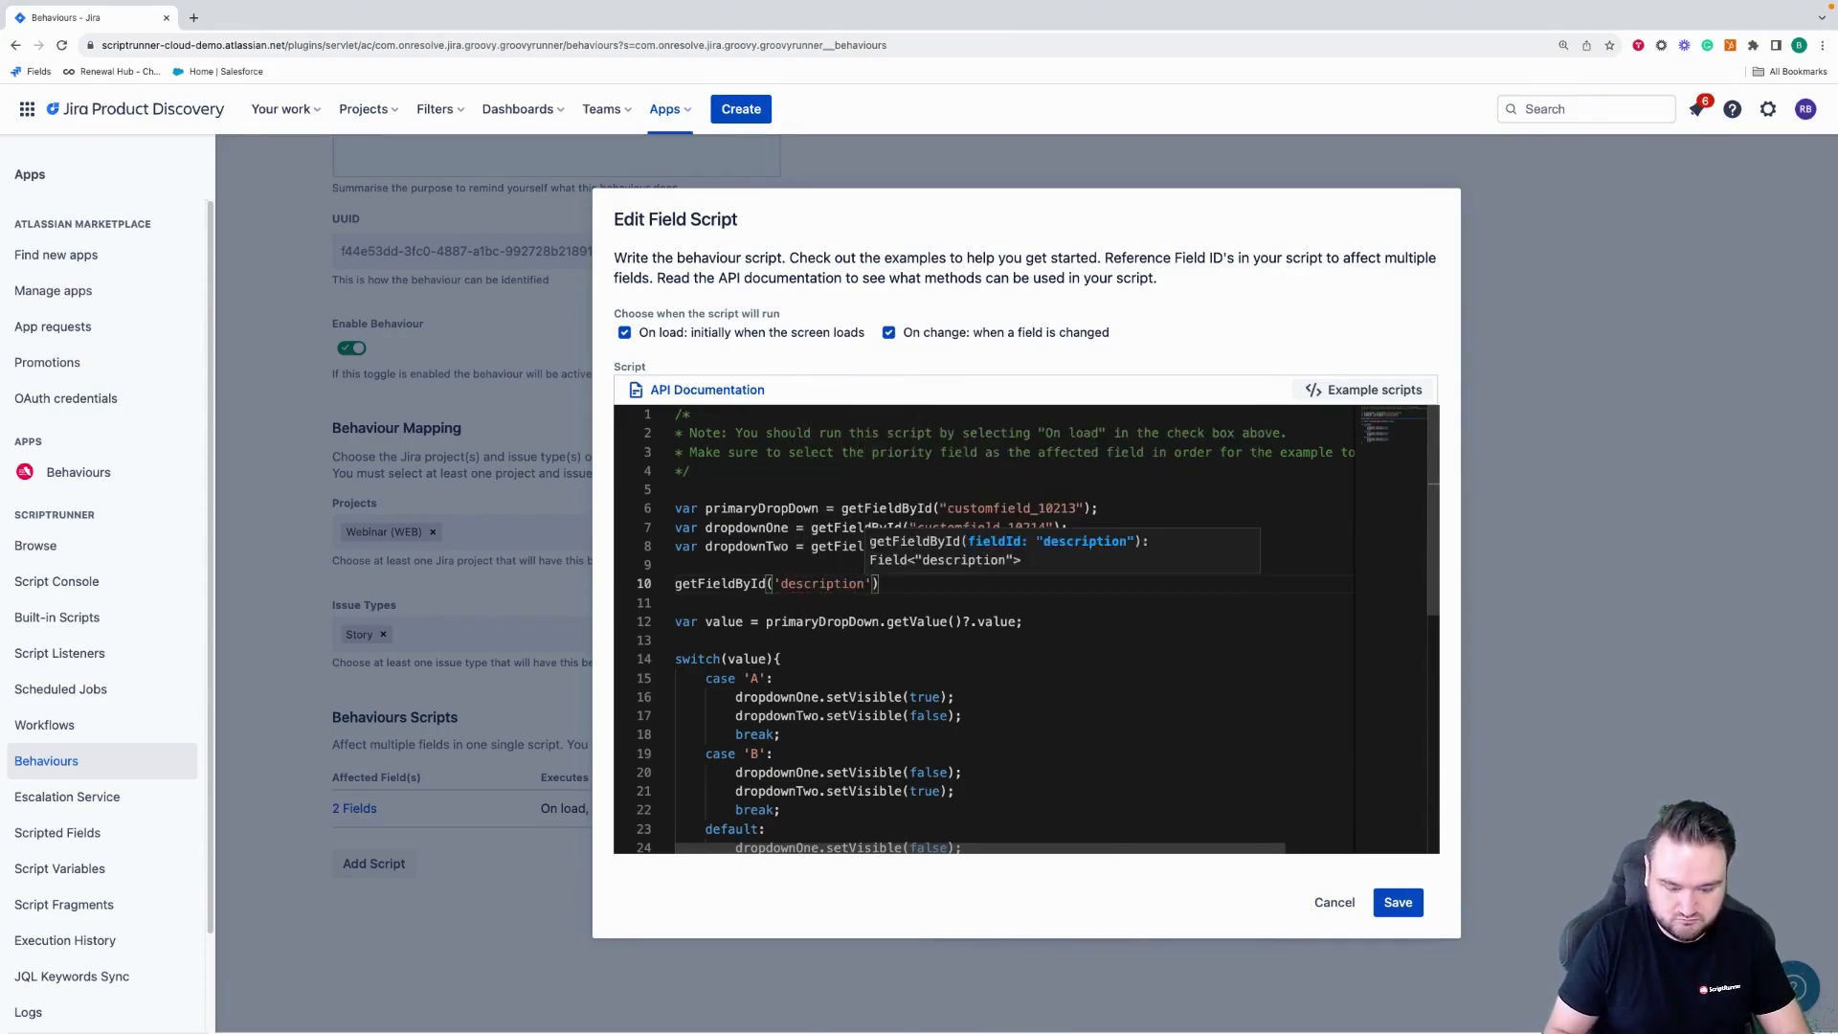
type(".")
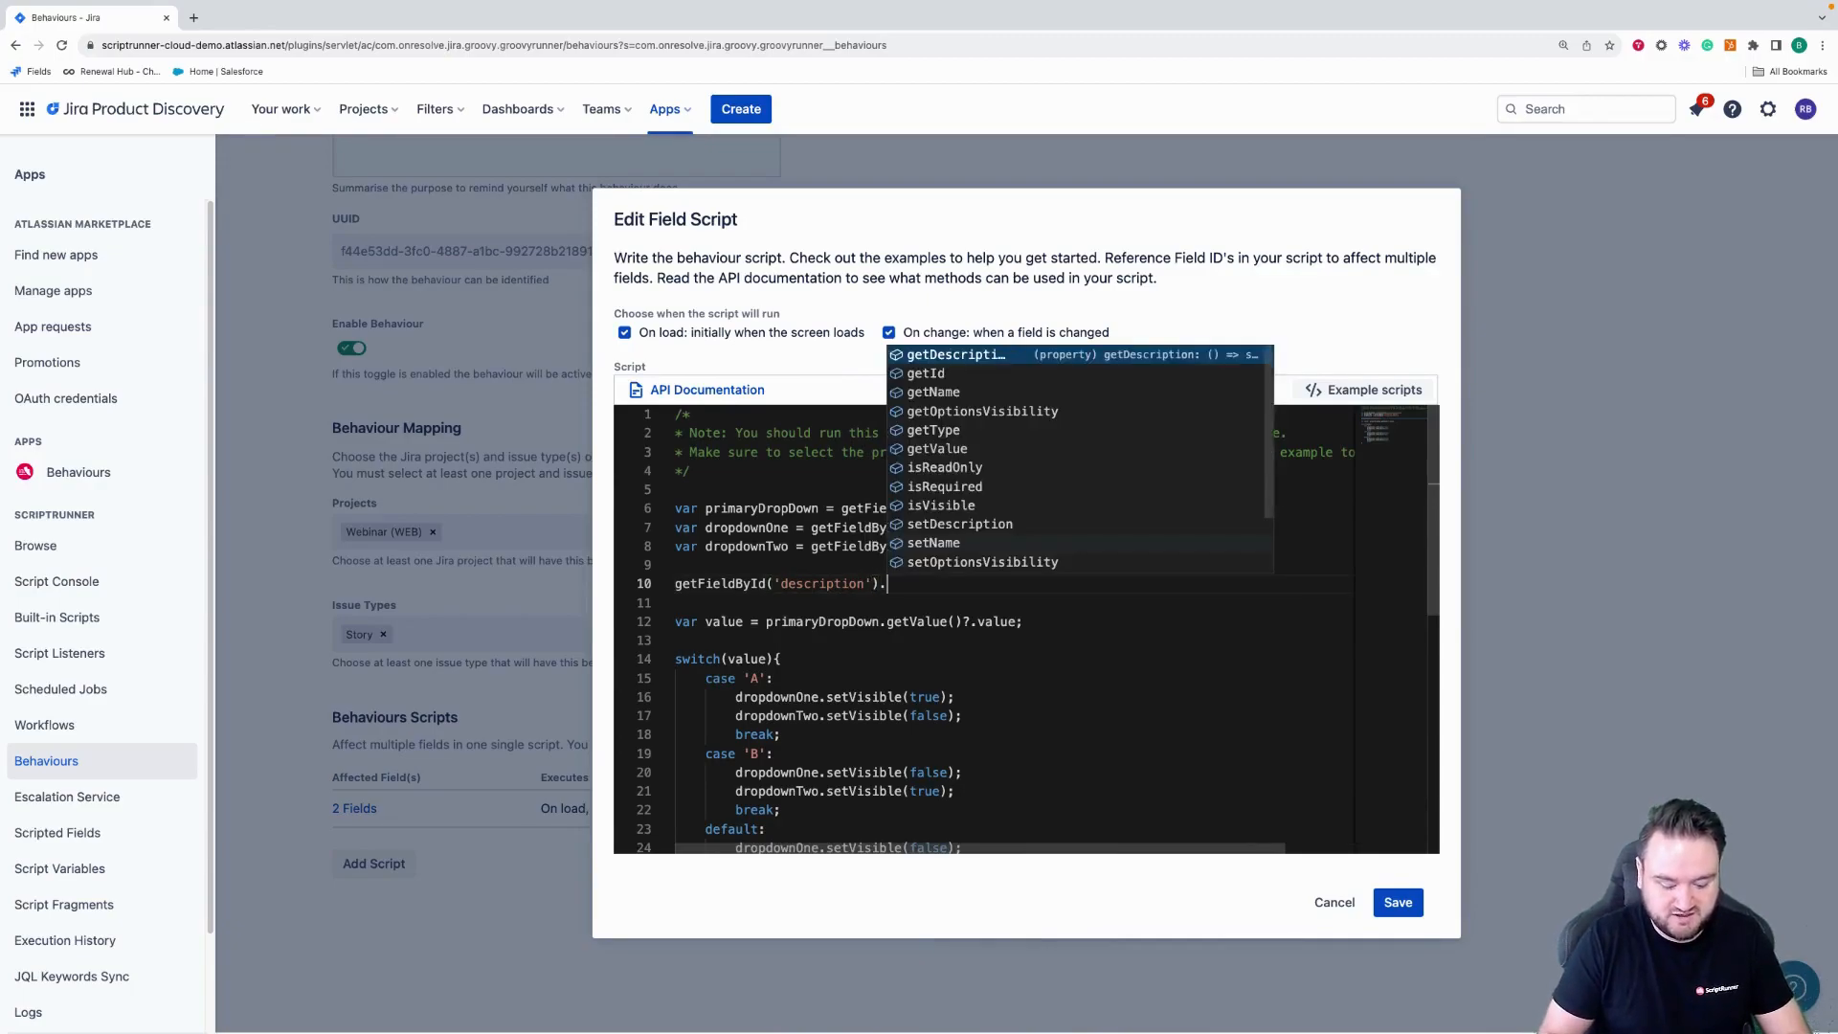
left_click(957, 523)
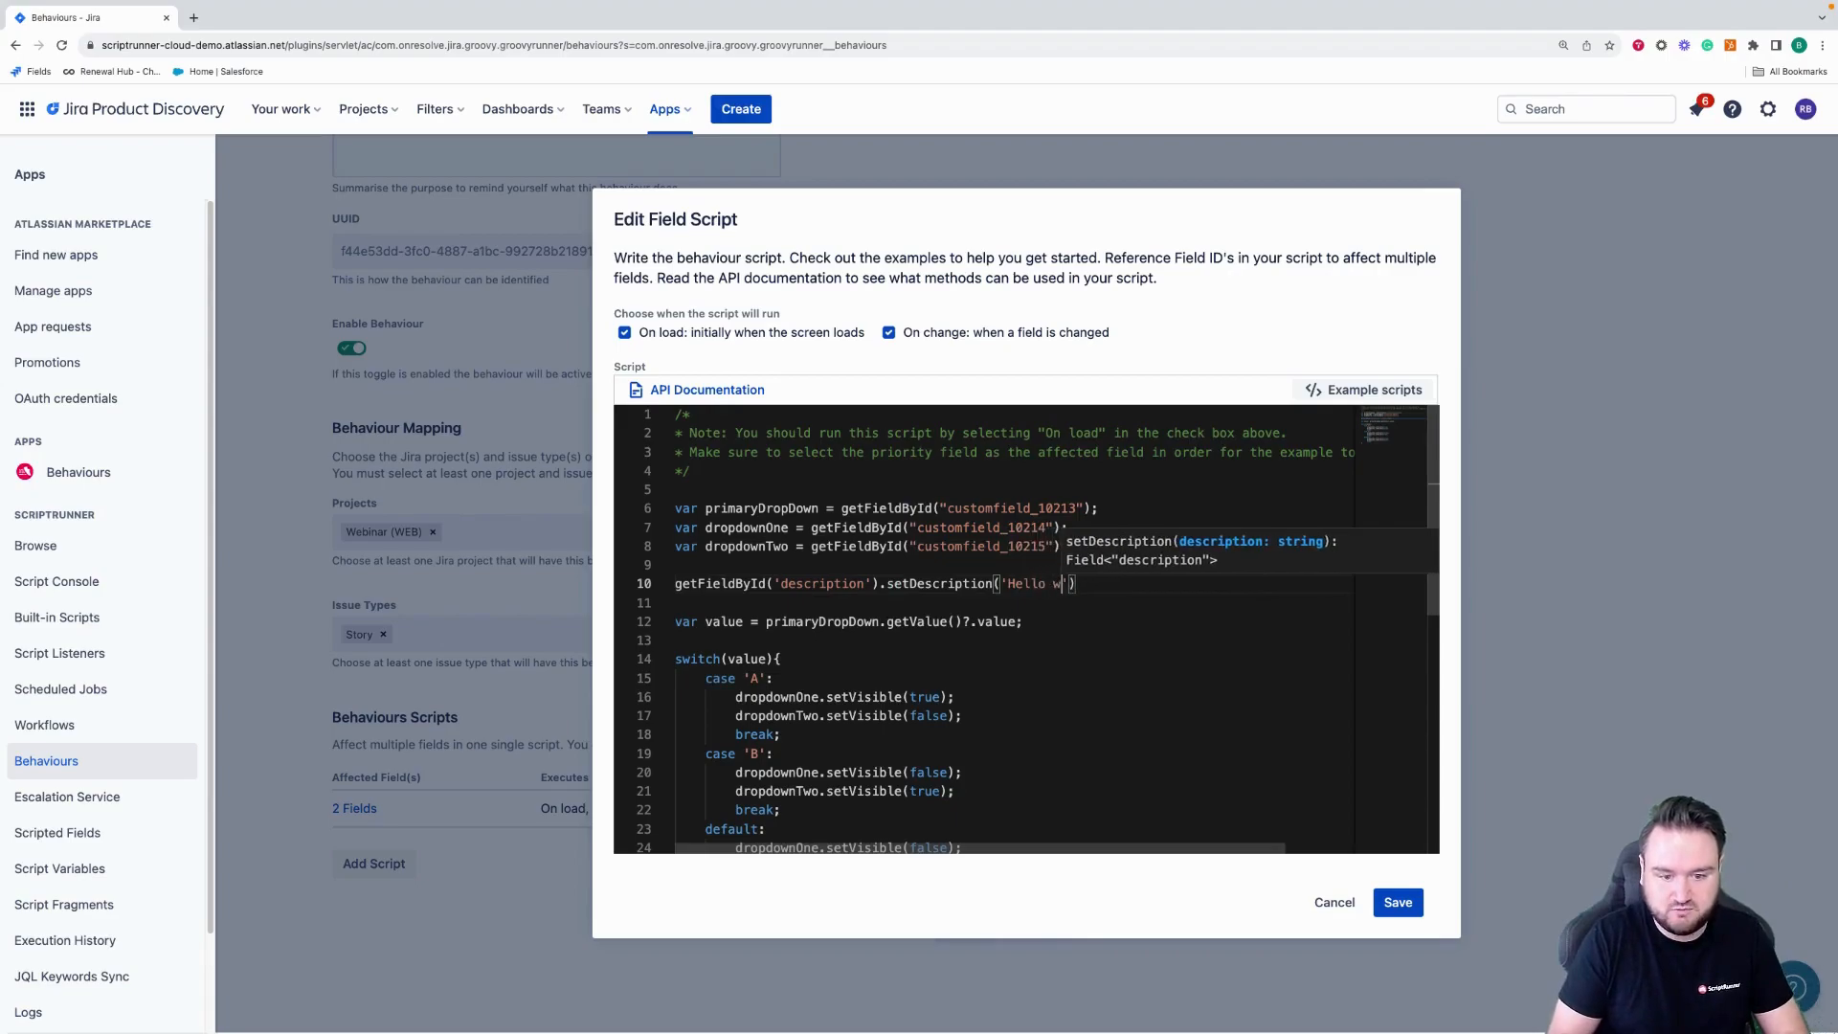
type("orld")
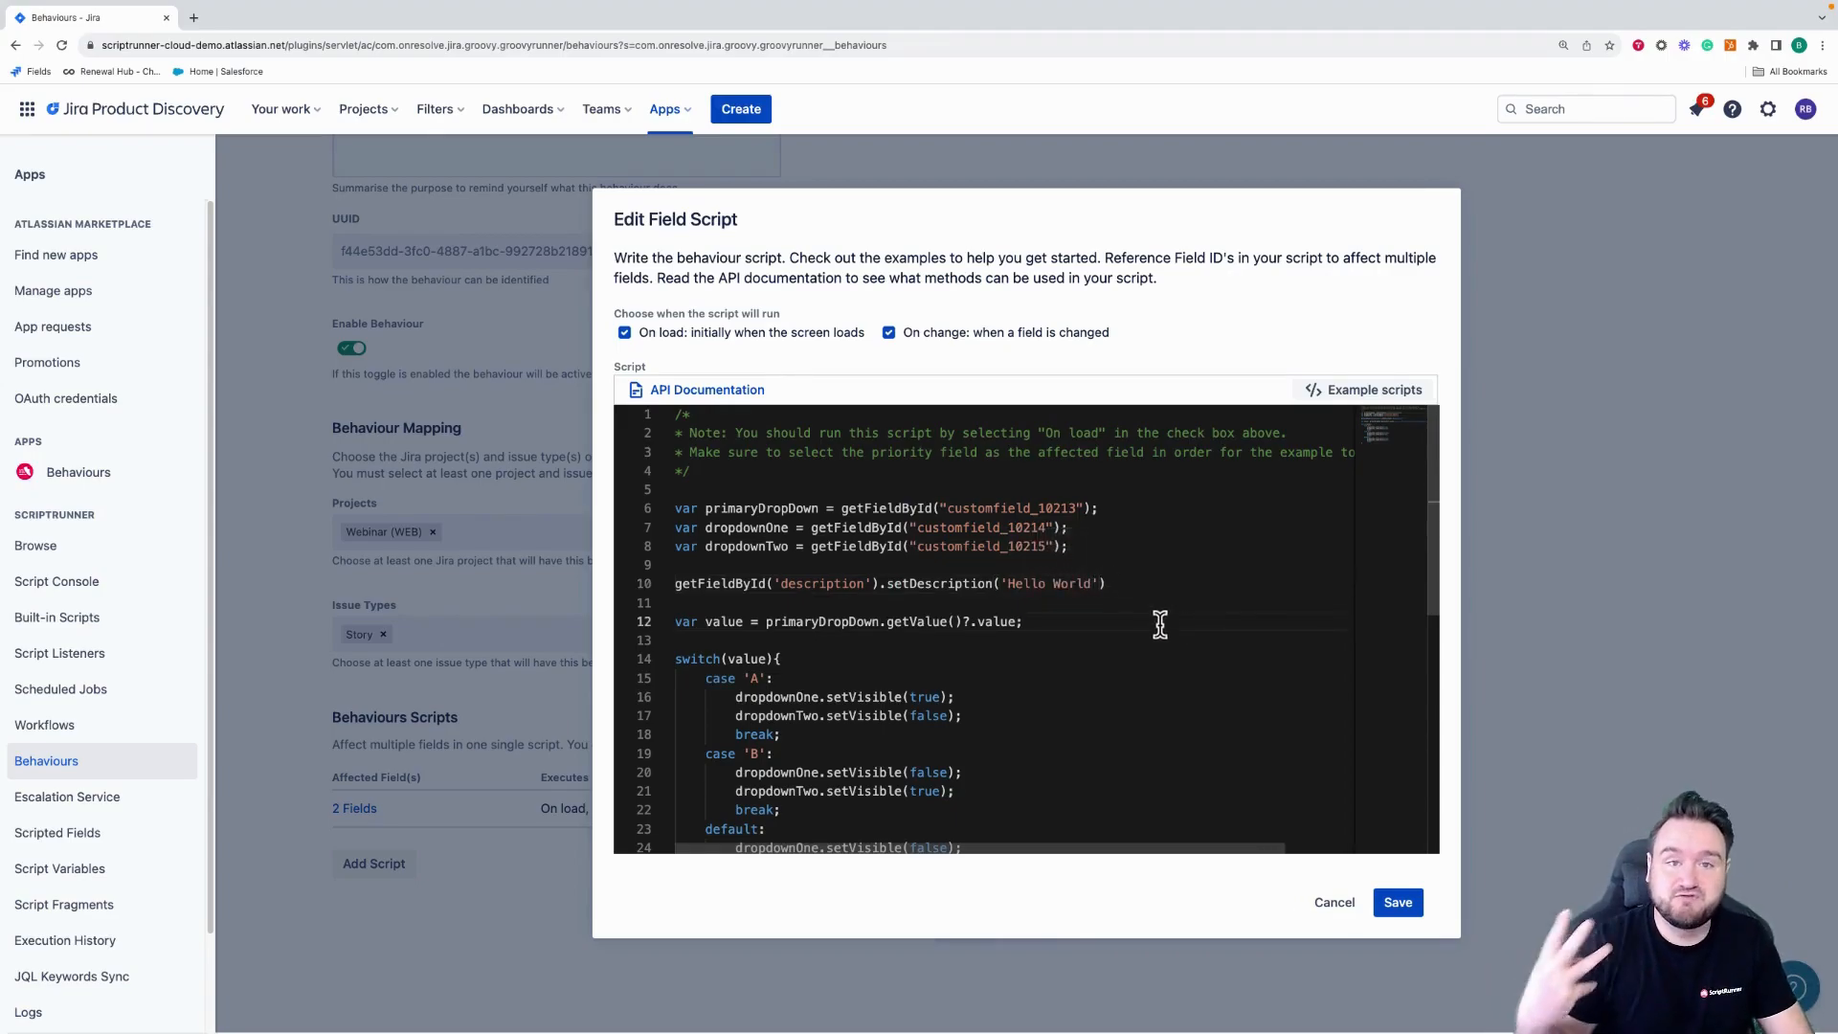
mouse_move(1066, 548)
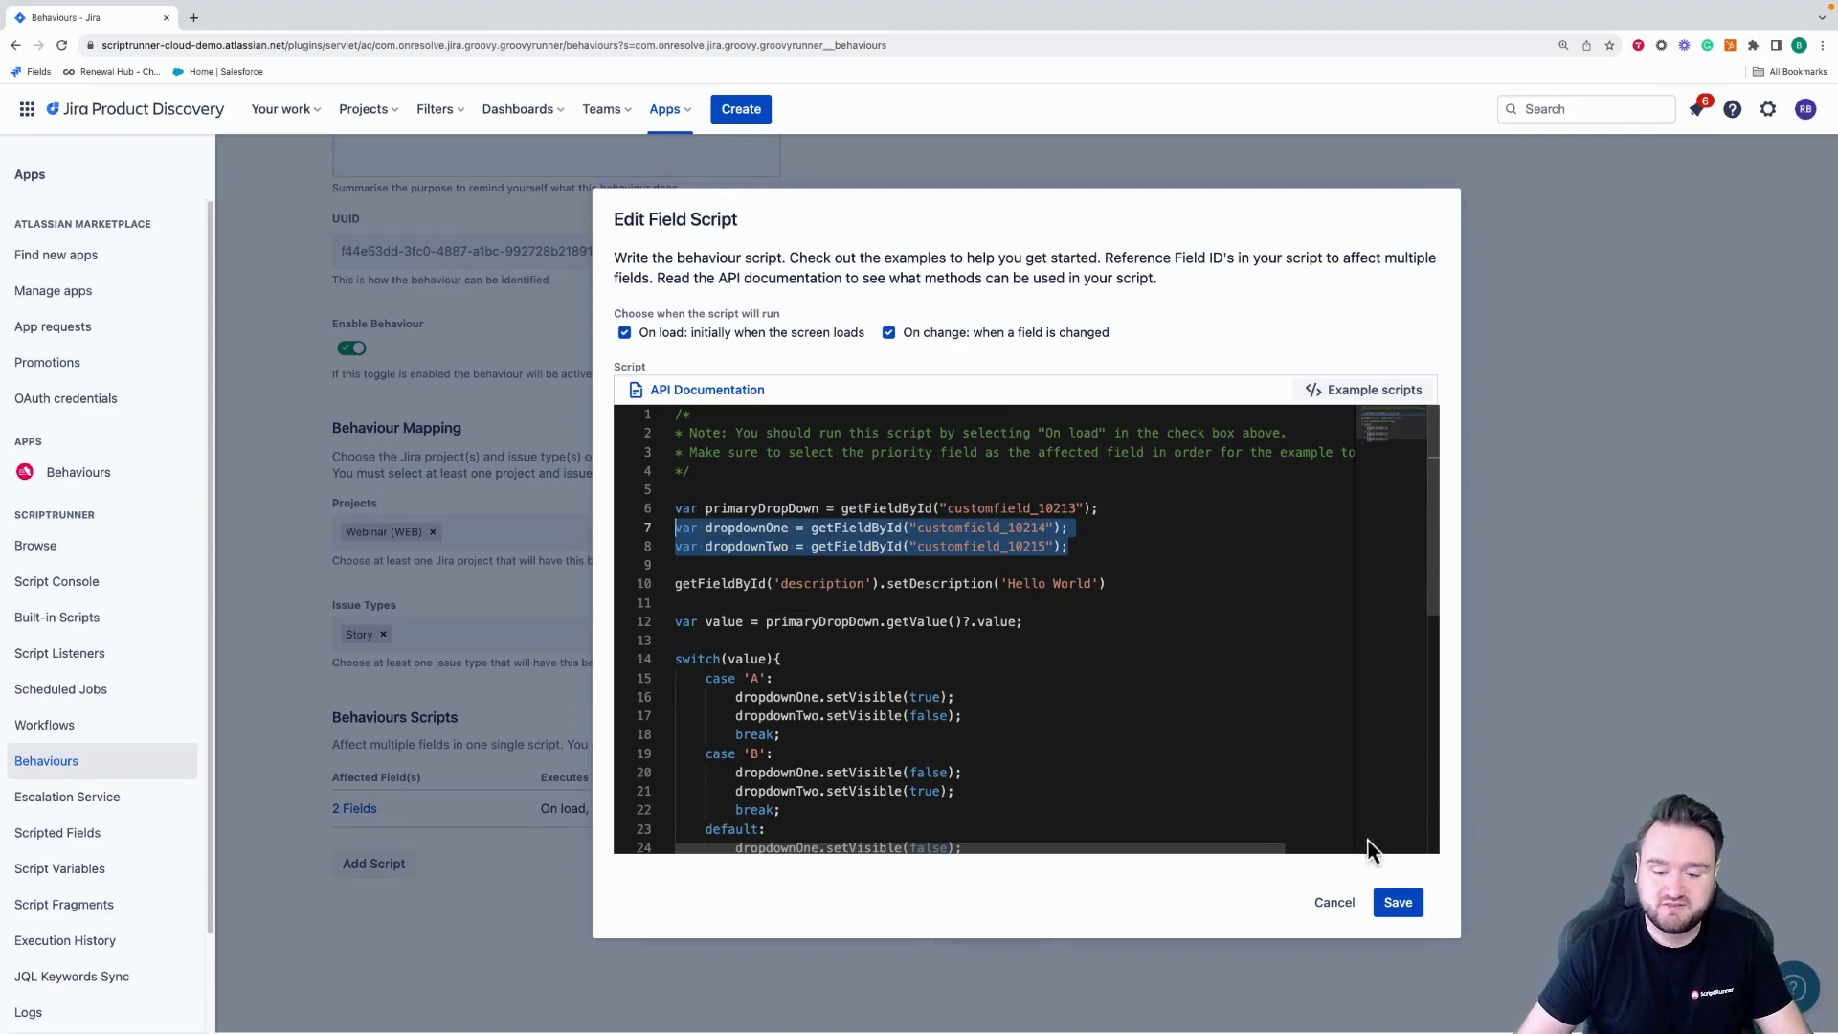
left_click(1395, 902)
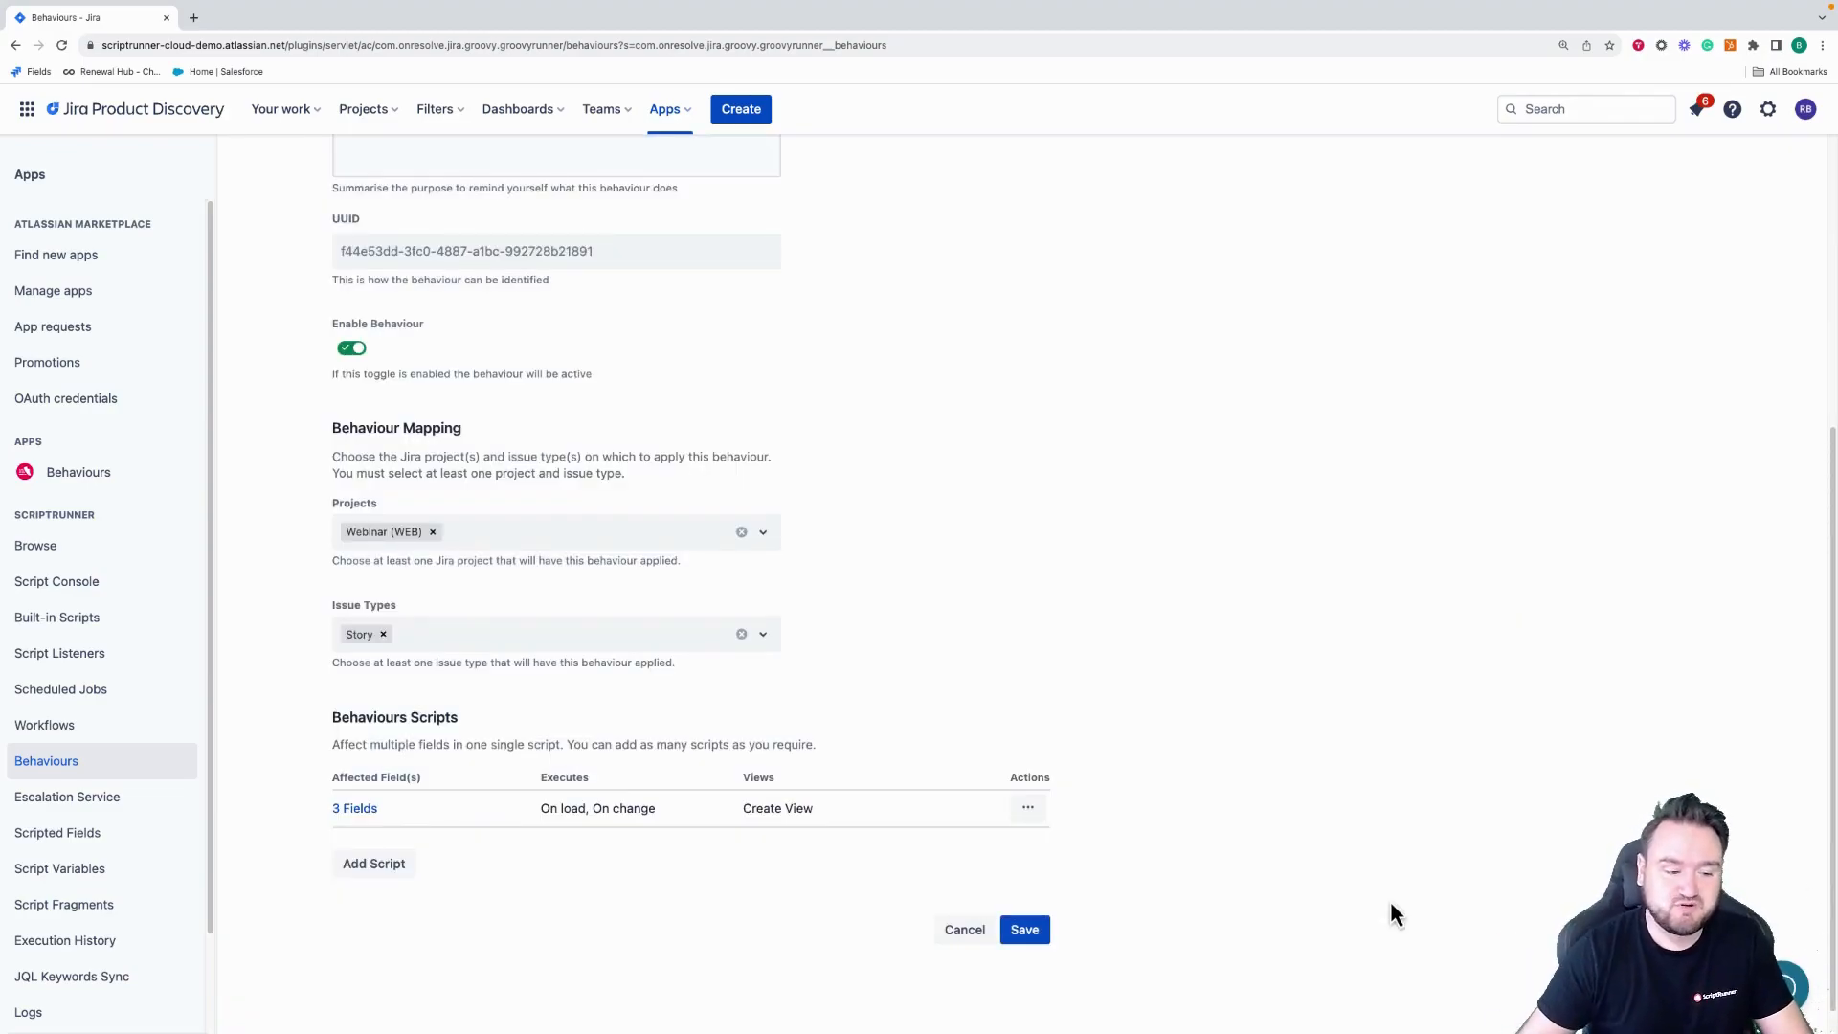
mouse_move(403, 858)
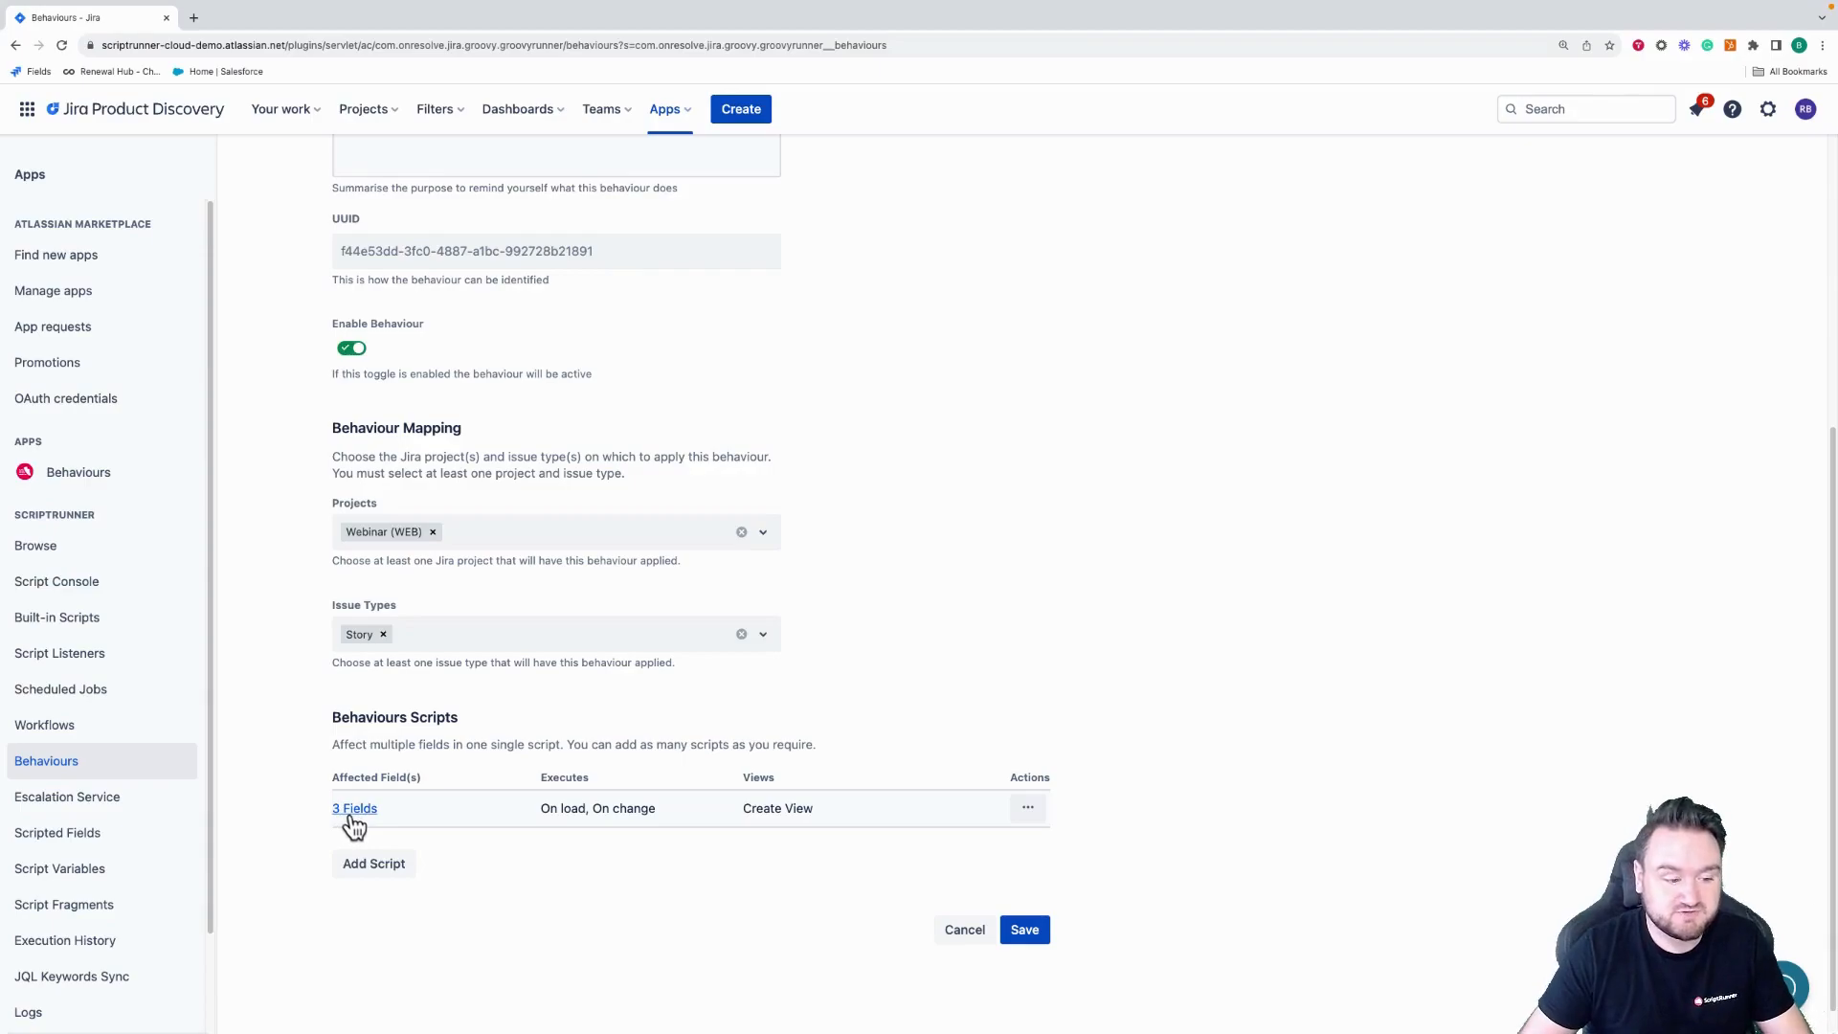
left_click(354, 808)
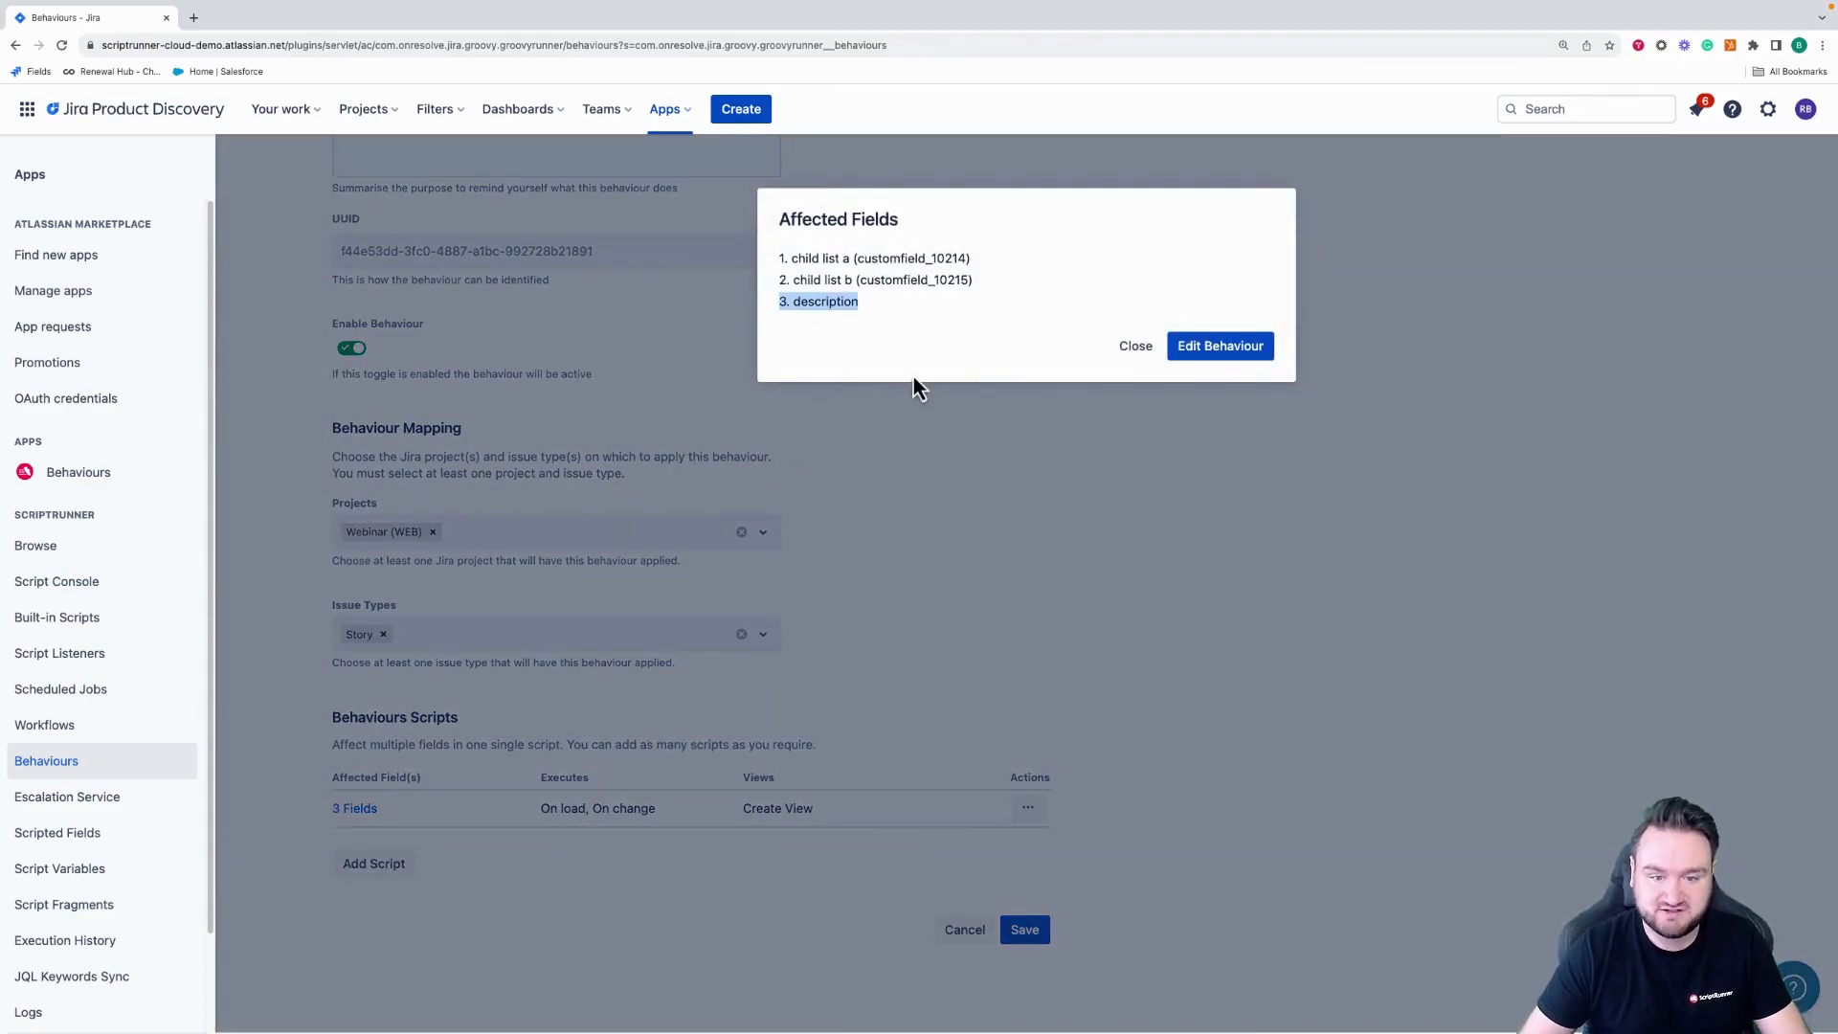
left_click(1133, 346)
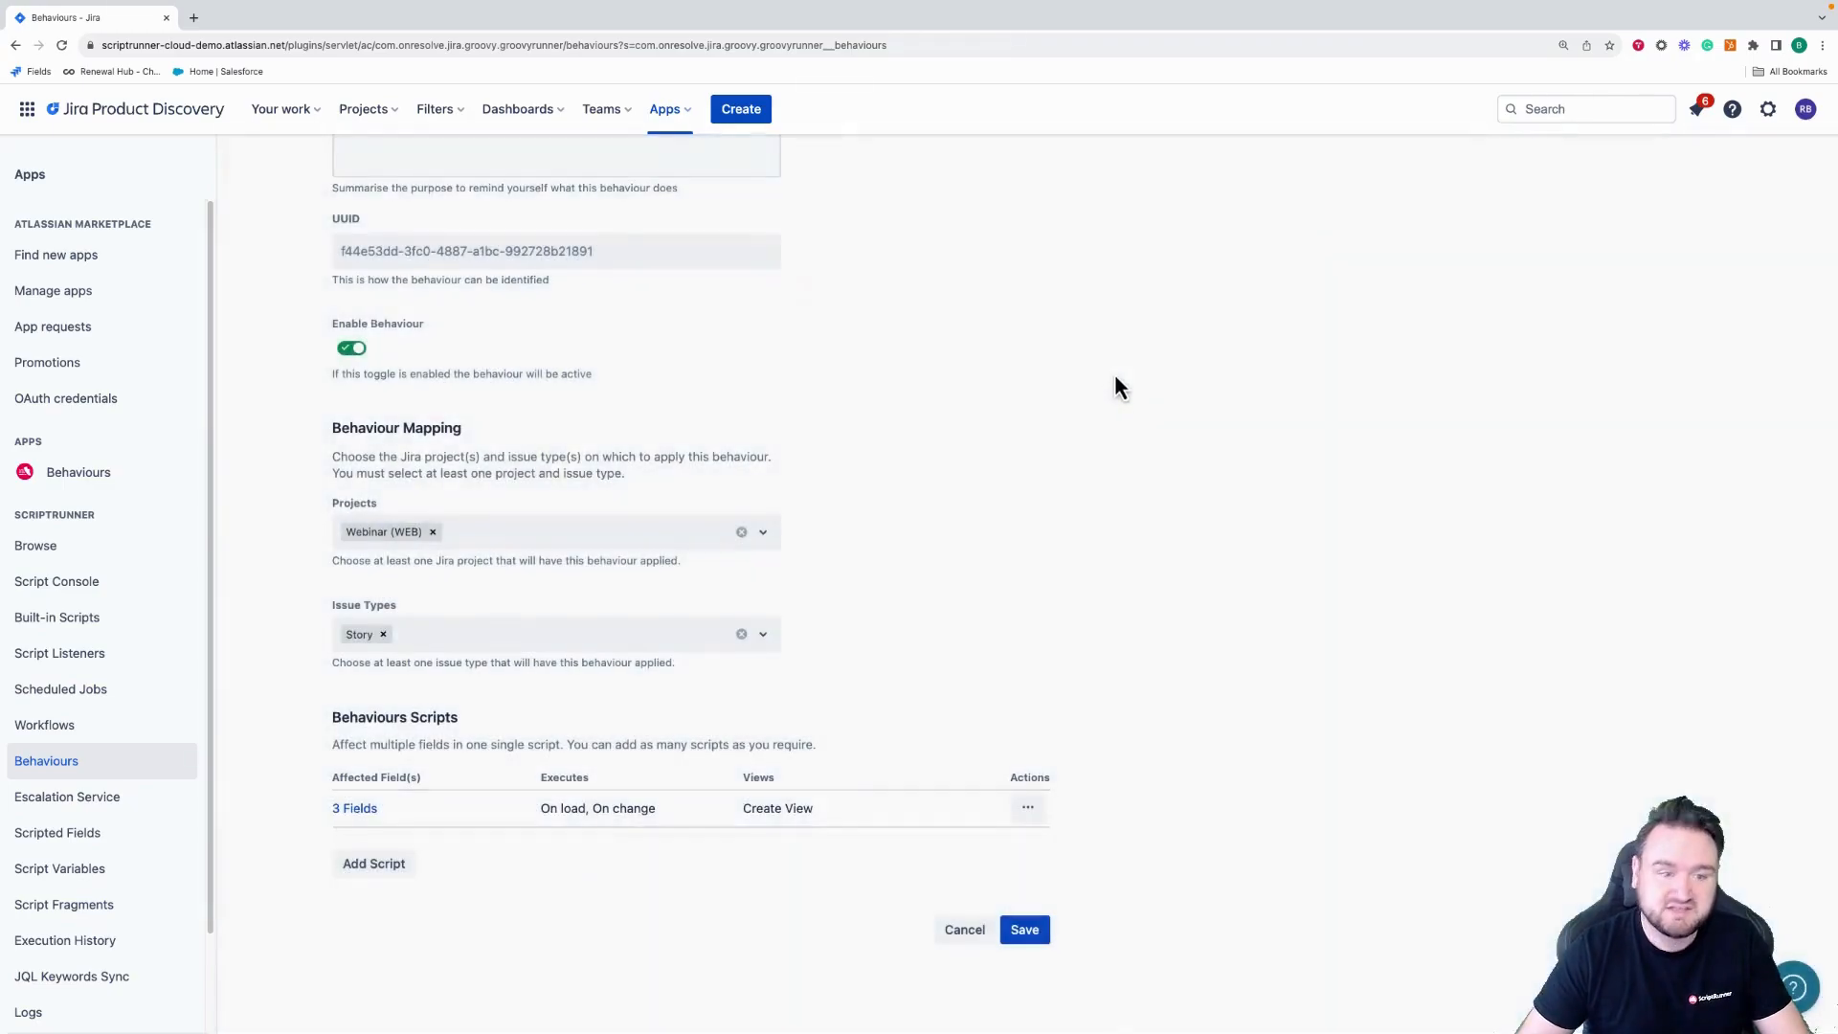